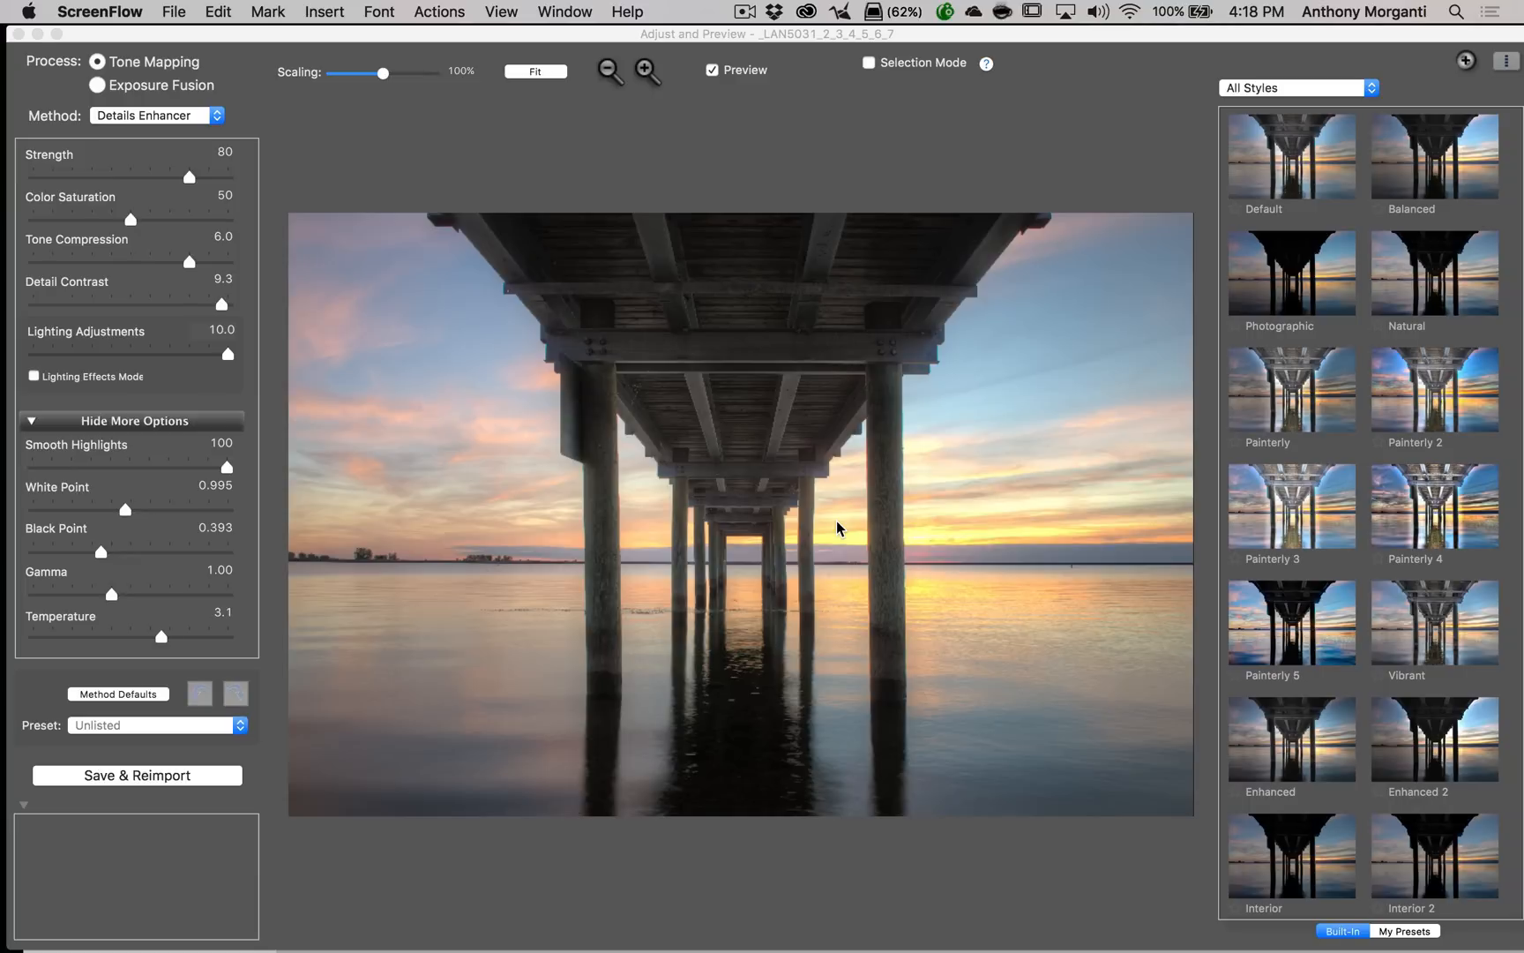
{"action": "mouse_move", "coordinate": [827, 293]}
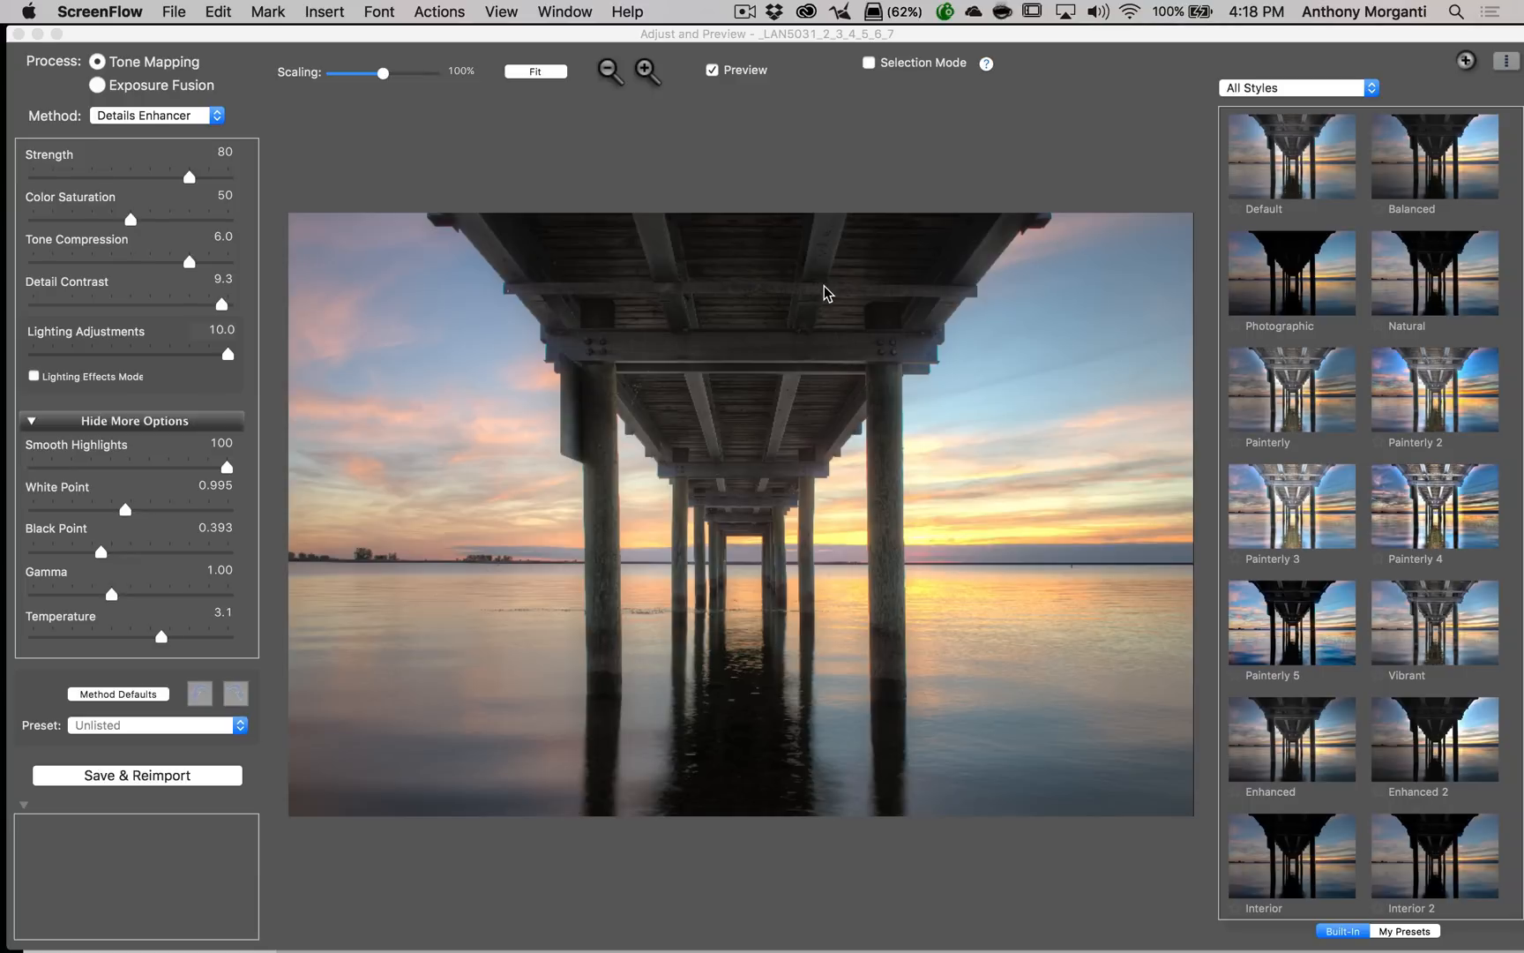
{"action": "mouse_move", "coordinate": [804, 35]}
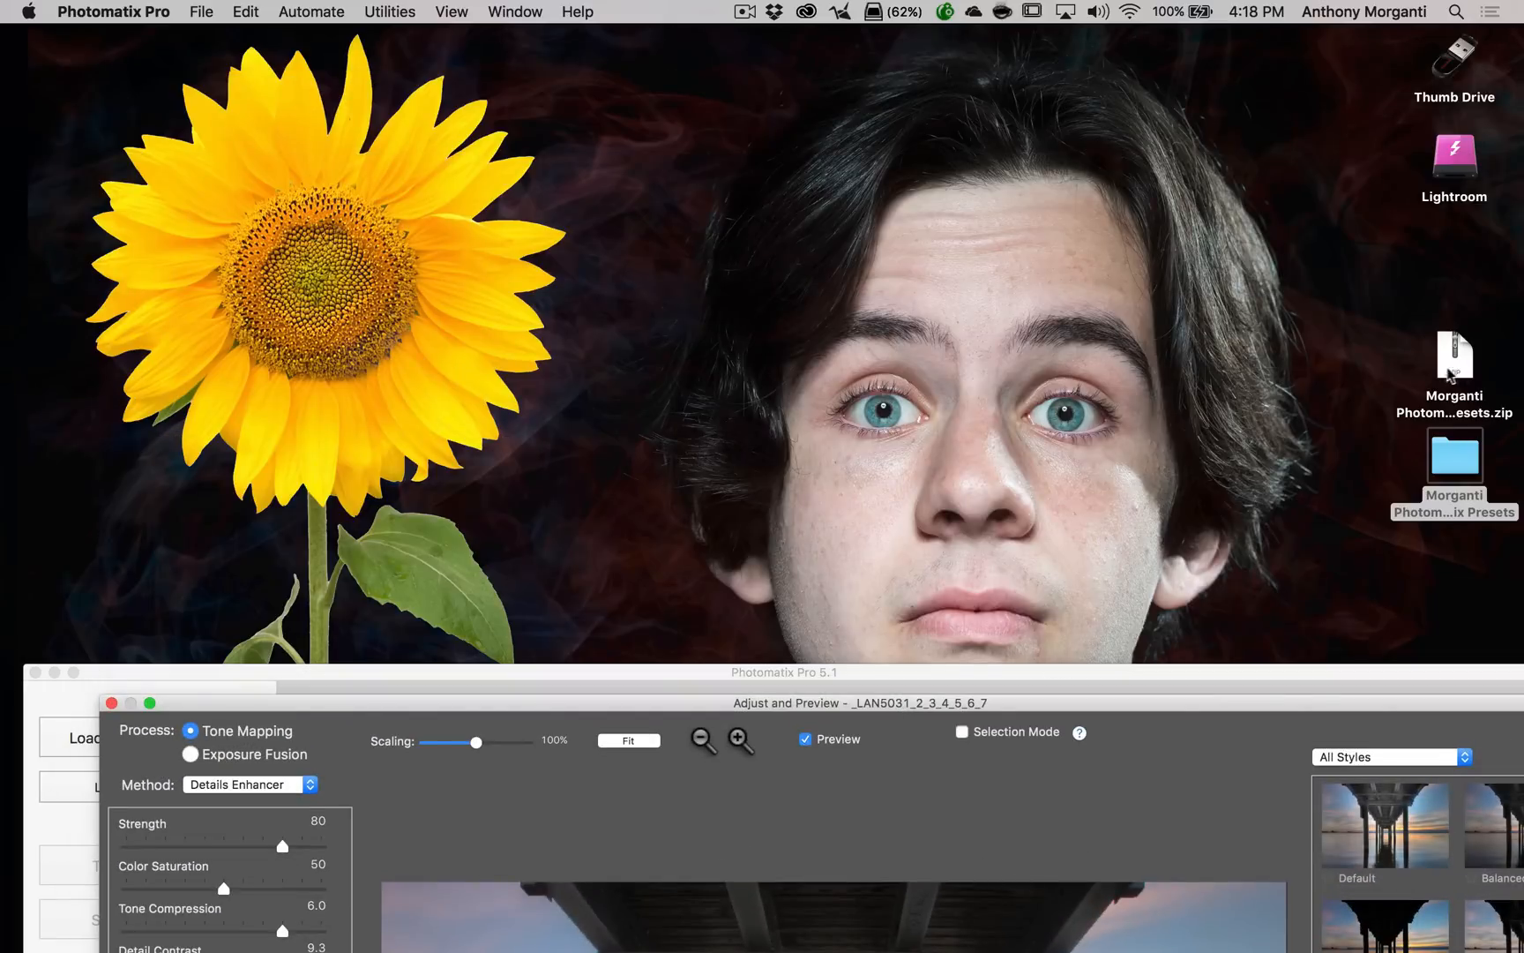
{"action": "mouse_move", "coordinate": [1452, 360]}
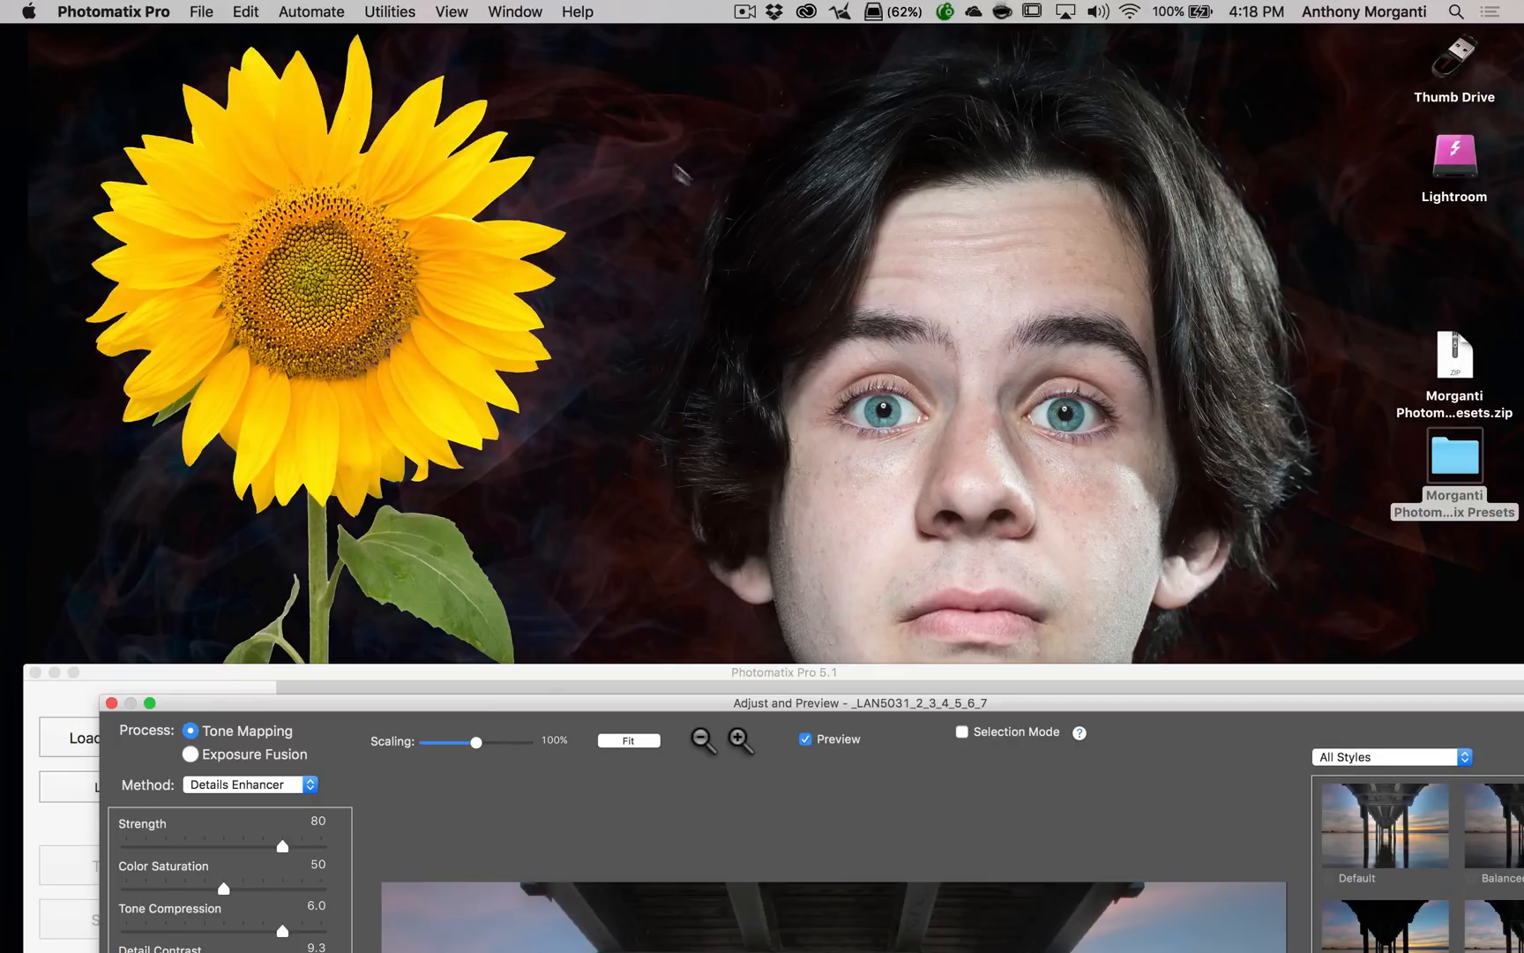
{"action": "mouse_move", "coordinate": [681, 217]}
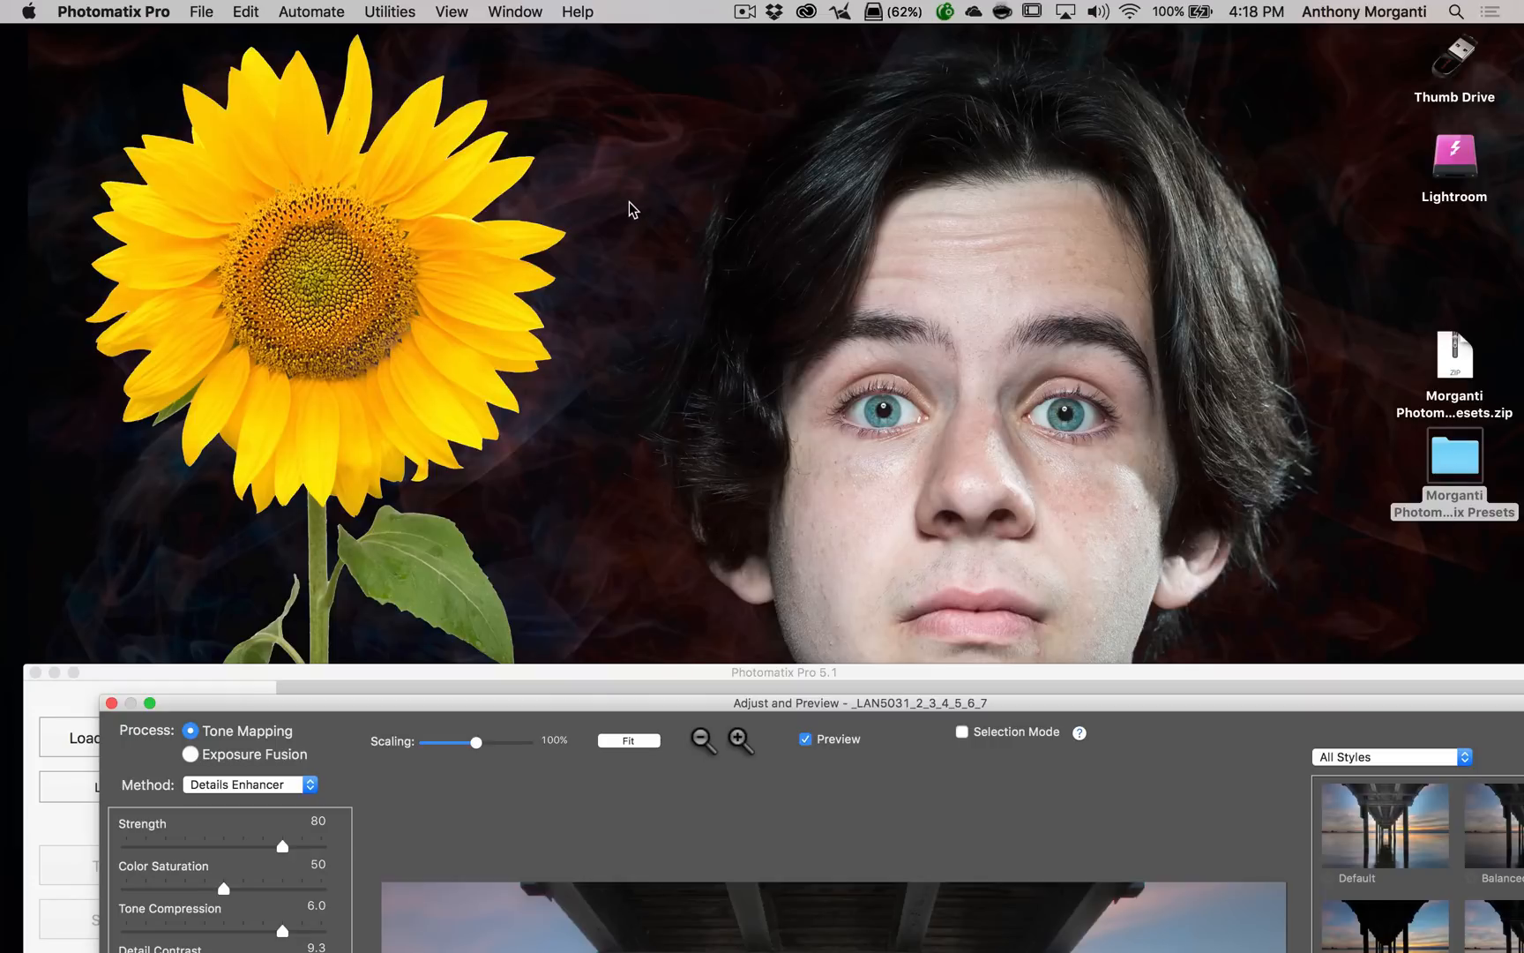
{"action": "mouse_move", "coordinate": [587, 217]}
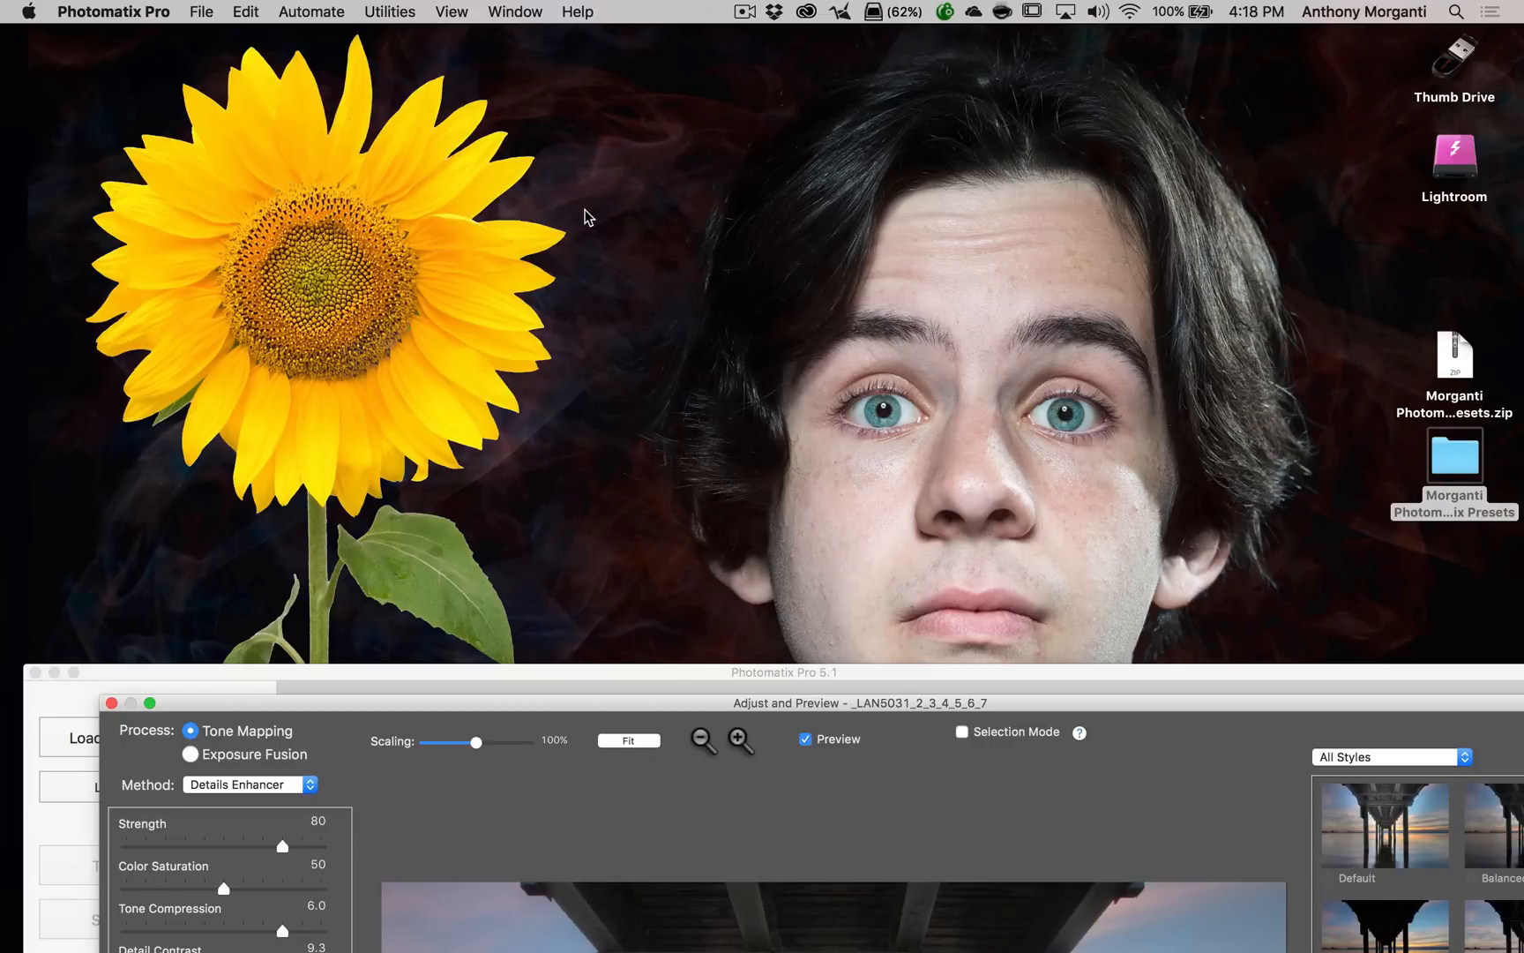
{"action": "mouse_move", "coordinate": [1365, 310]}
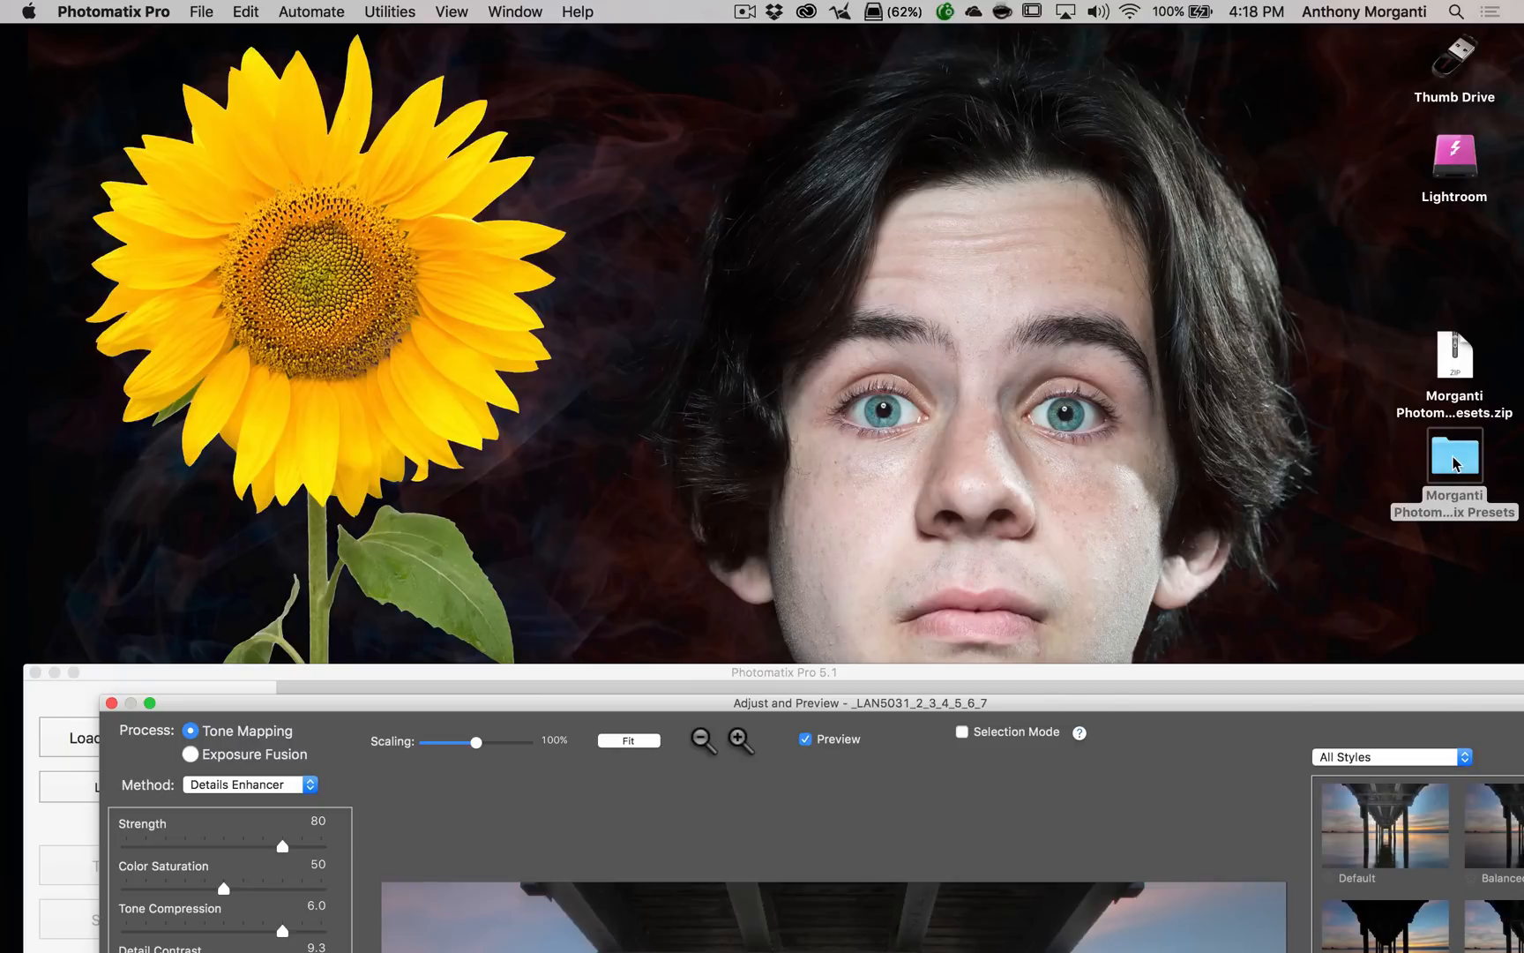
{"action": "mouse_move", "coordinate": [1004, 712]}
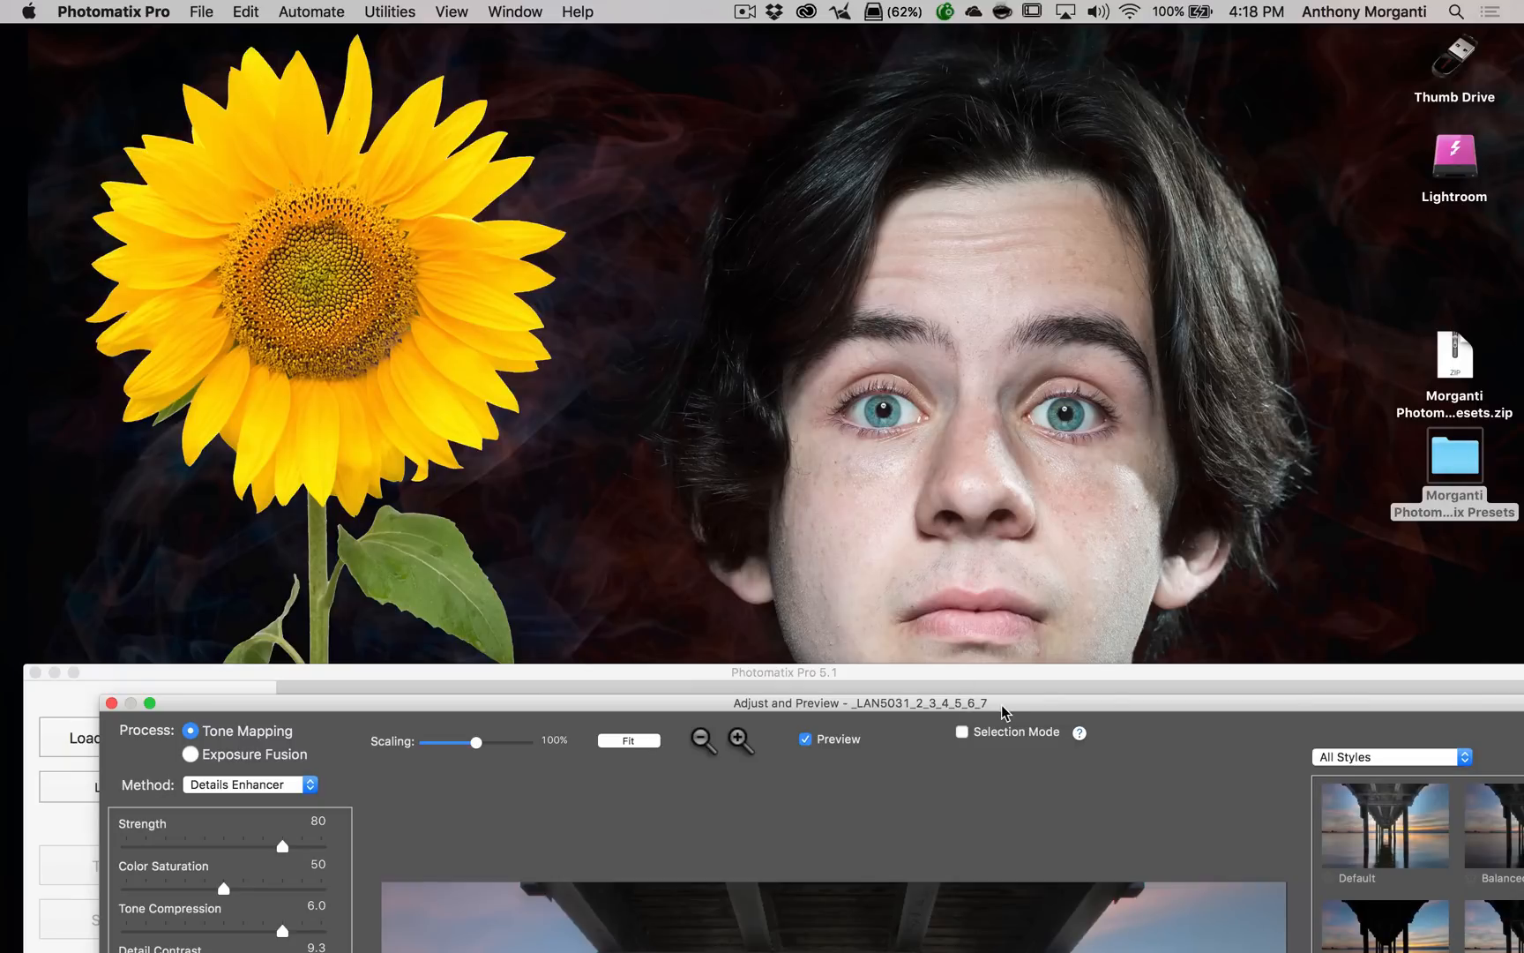
Return to the pier image and switch the presets panel to the empty My Presets collection
{"action": "left_click", "coordinate": [148, 702]}
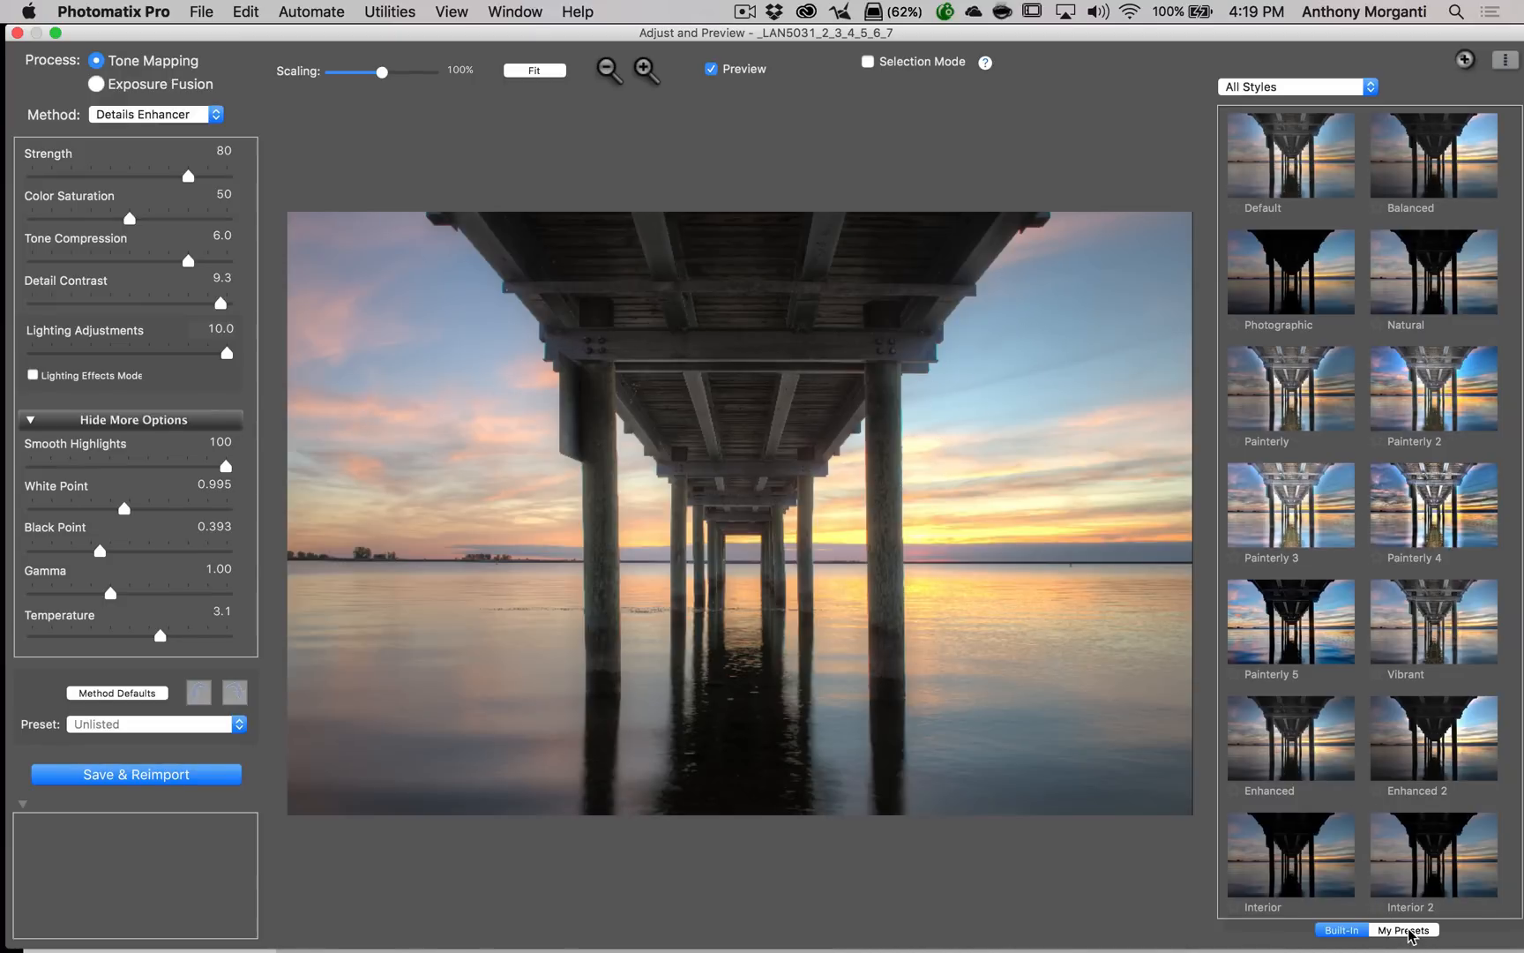
{"action": "left_click", "coordinate": [1404, 930]}
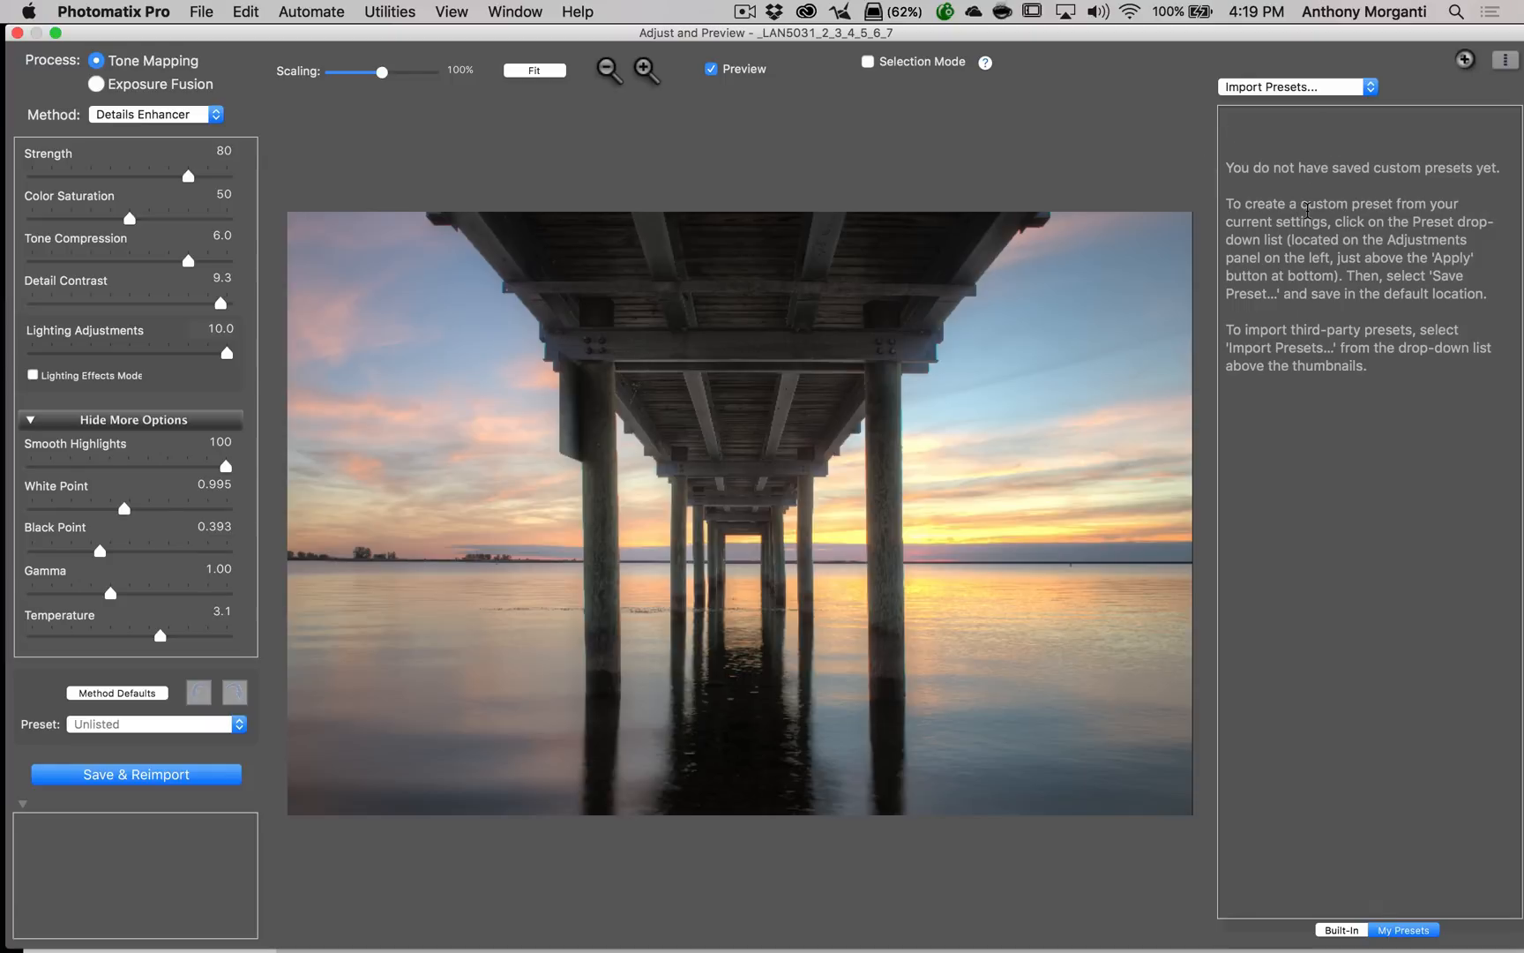
{"action": "left_click", "coordinate": [1341, 930]}
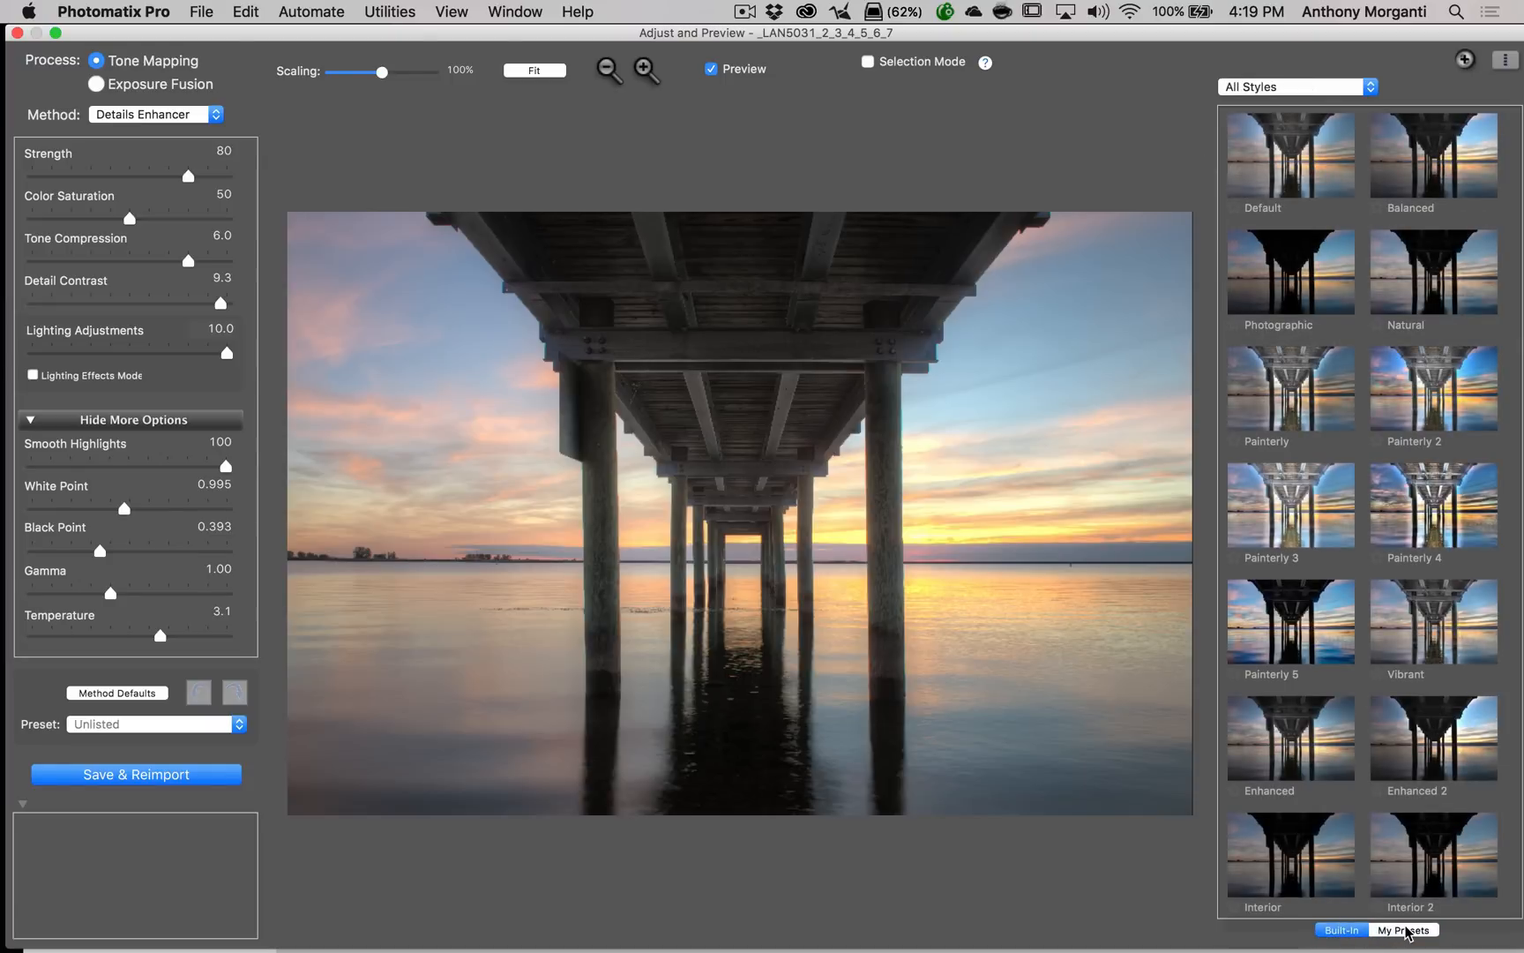
{"action": "left_click", "coordinate": [1402, 929]}
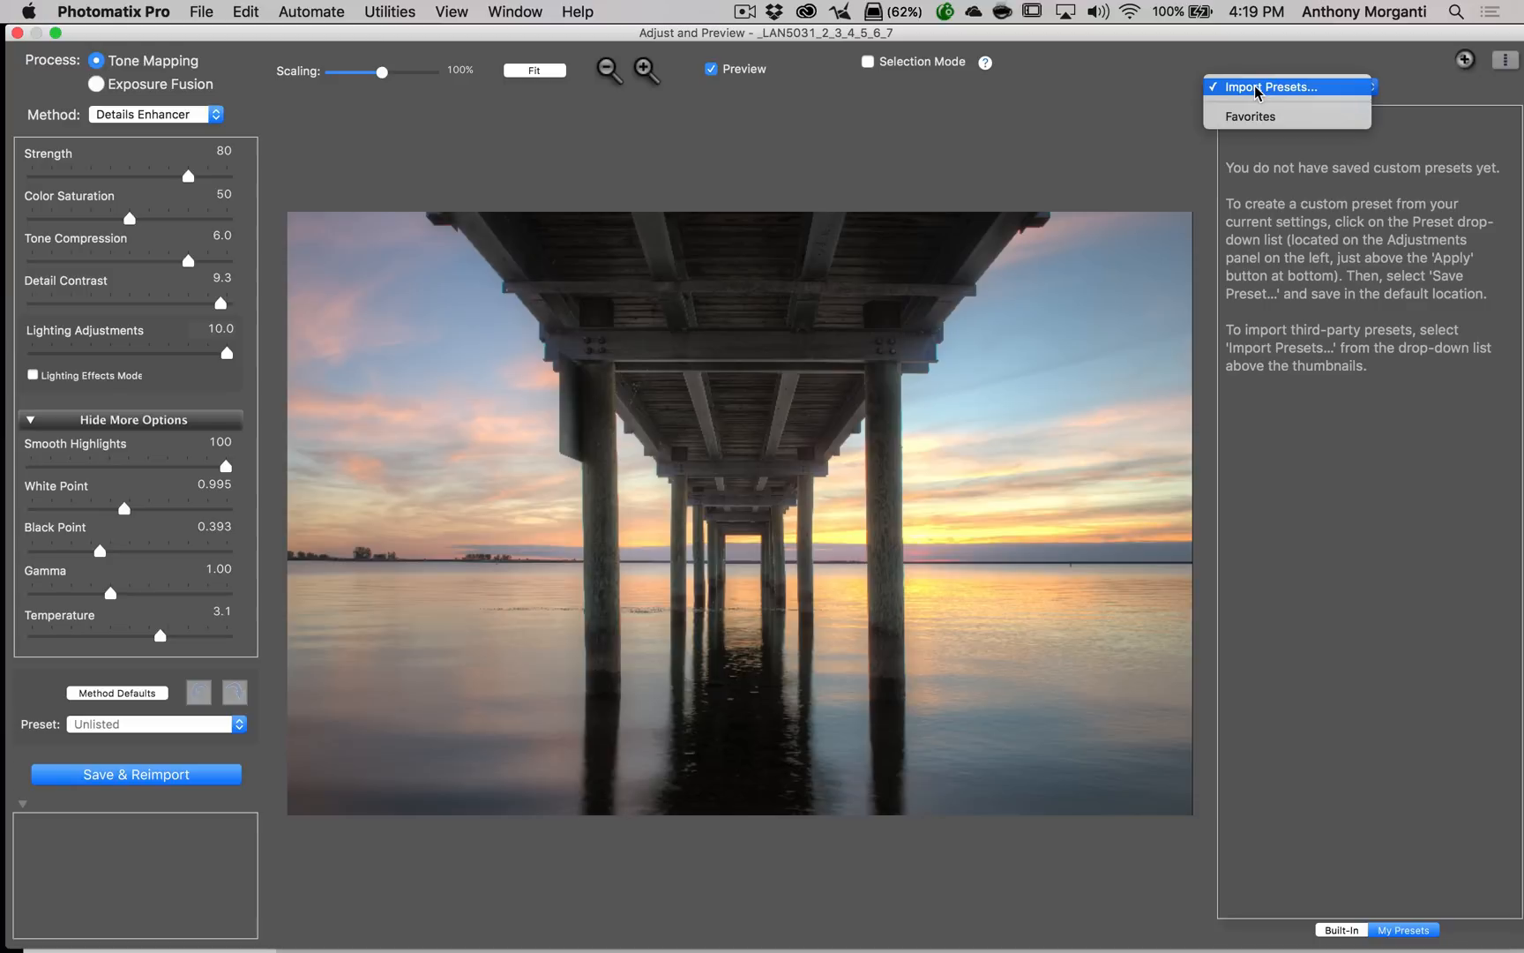
Import all .xmp files from Desktop > Morganti Photomatix Presets into My Presets
{"action": "left_click", "coordinate": [1282, 86]}
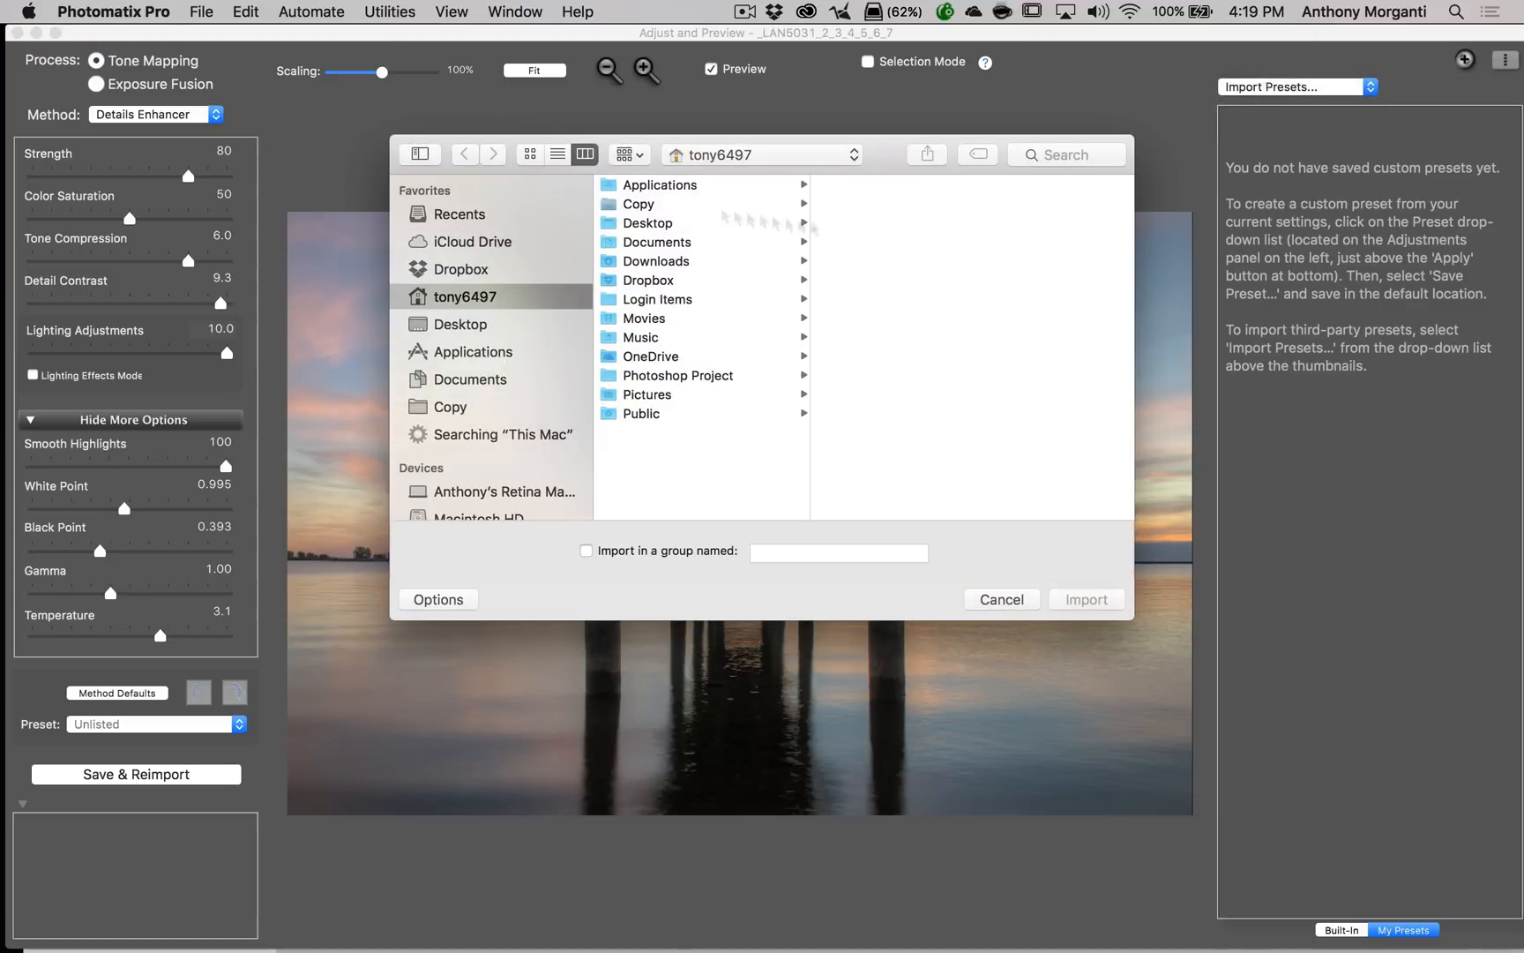
{"action": "mouse_move", "coordinate": [856, 265]}
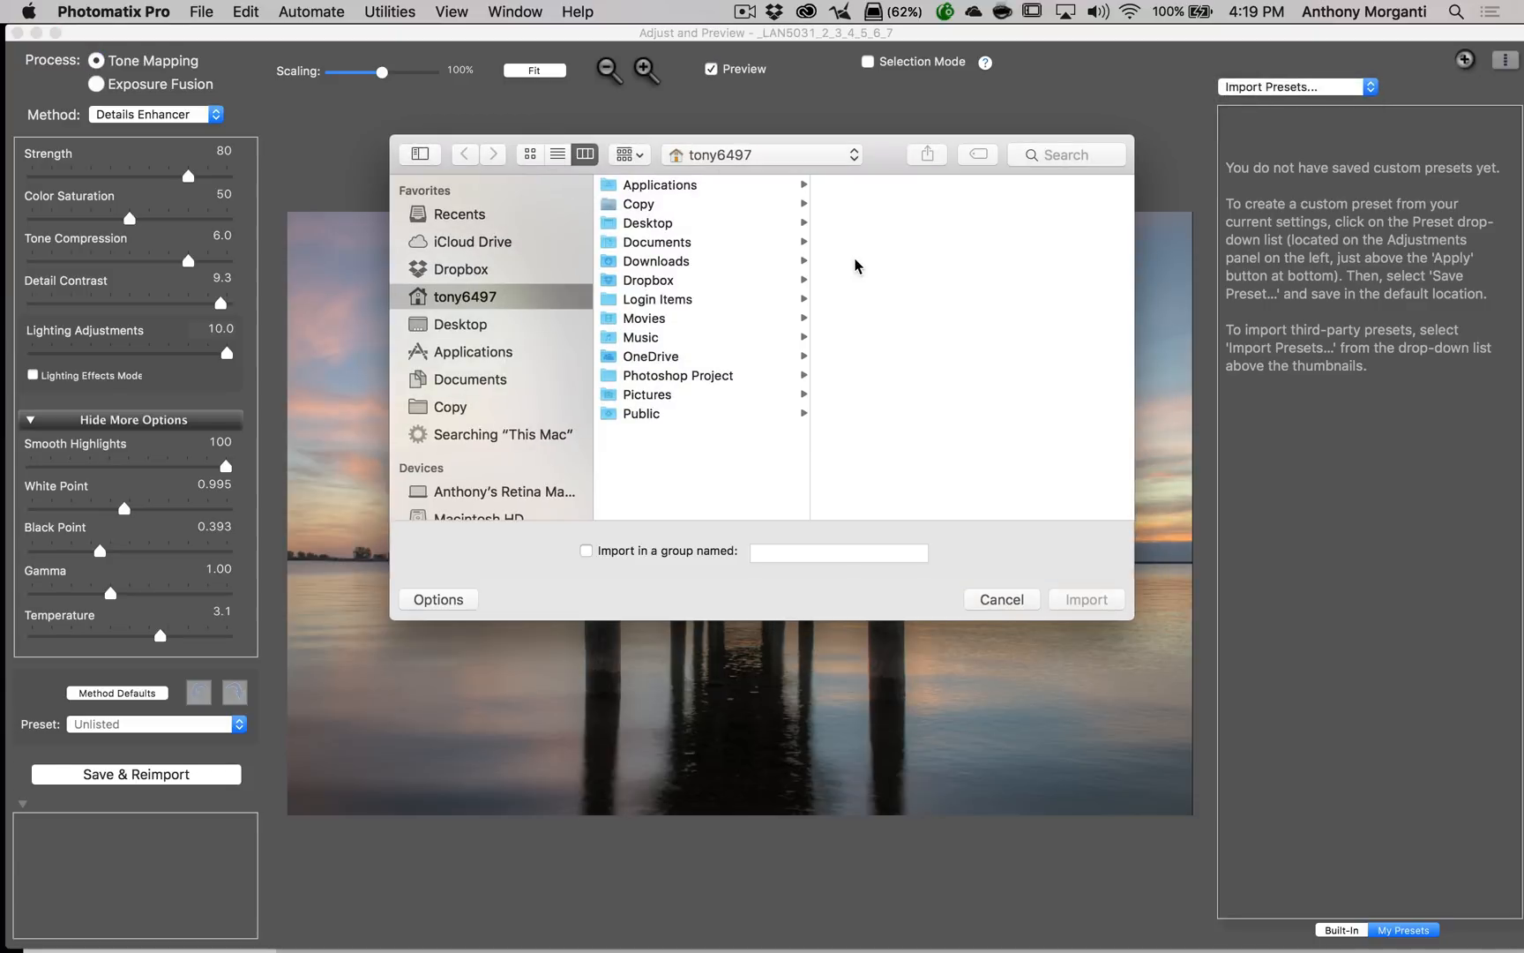
{"action": "left_click", "coordinate": [463, 323]}
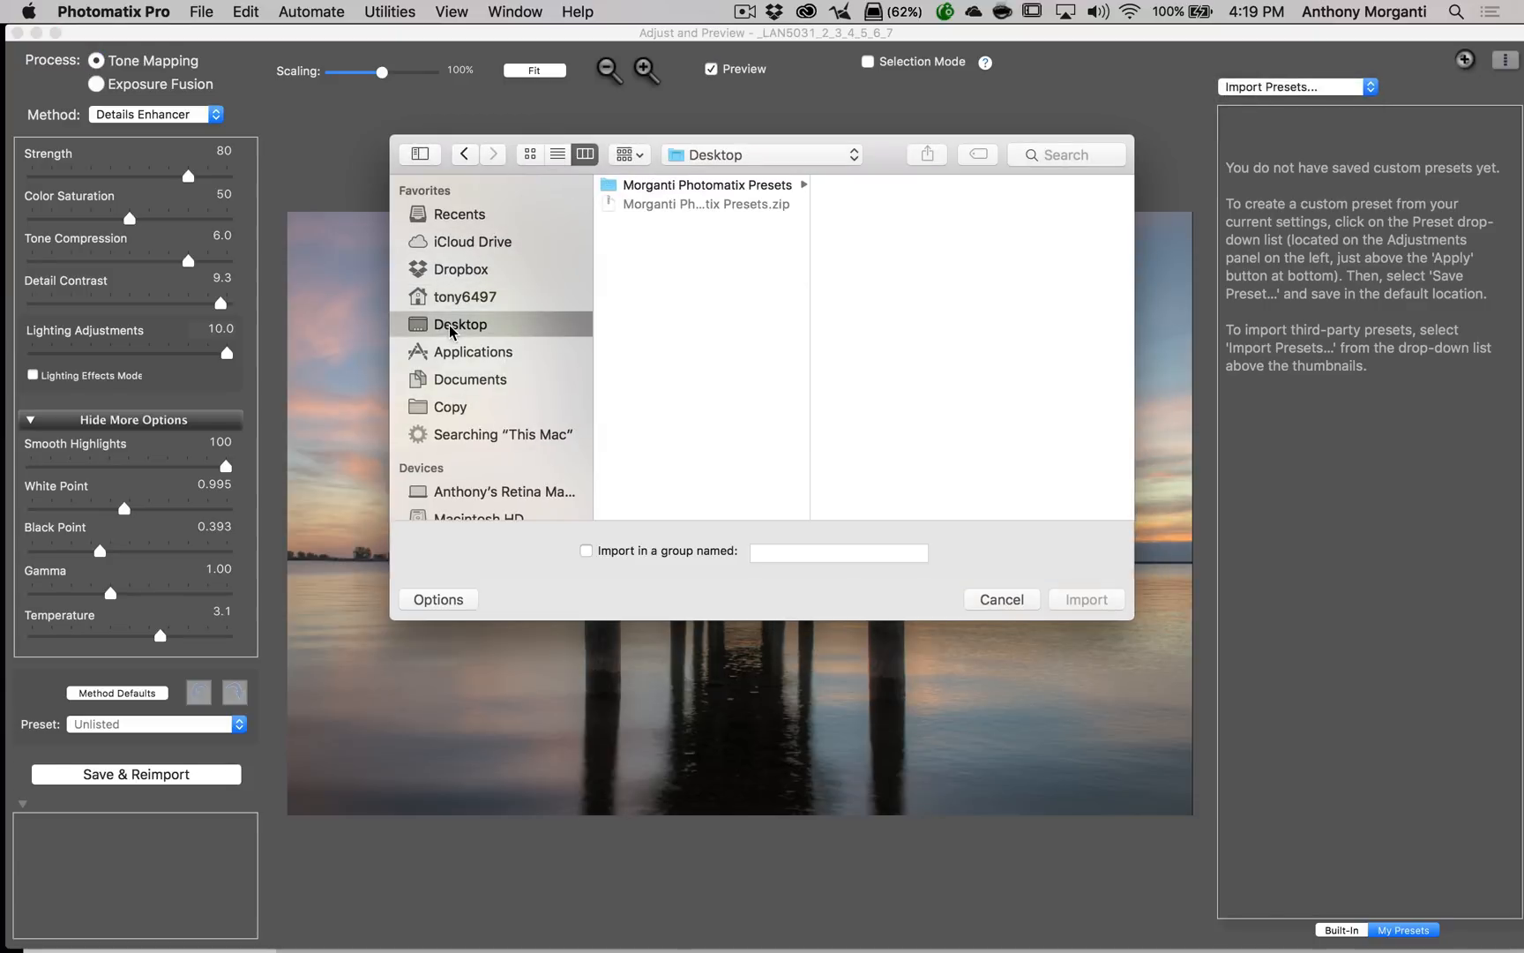
{"action": "mouse_move", "coordinate": [642, 180]}
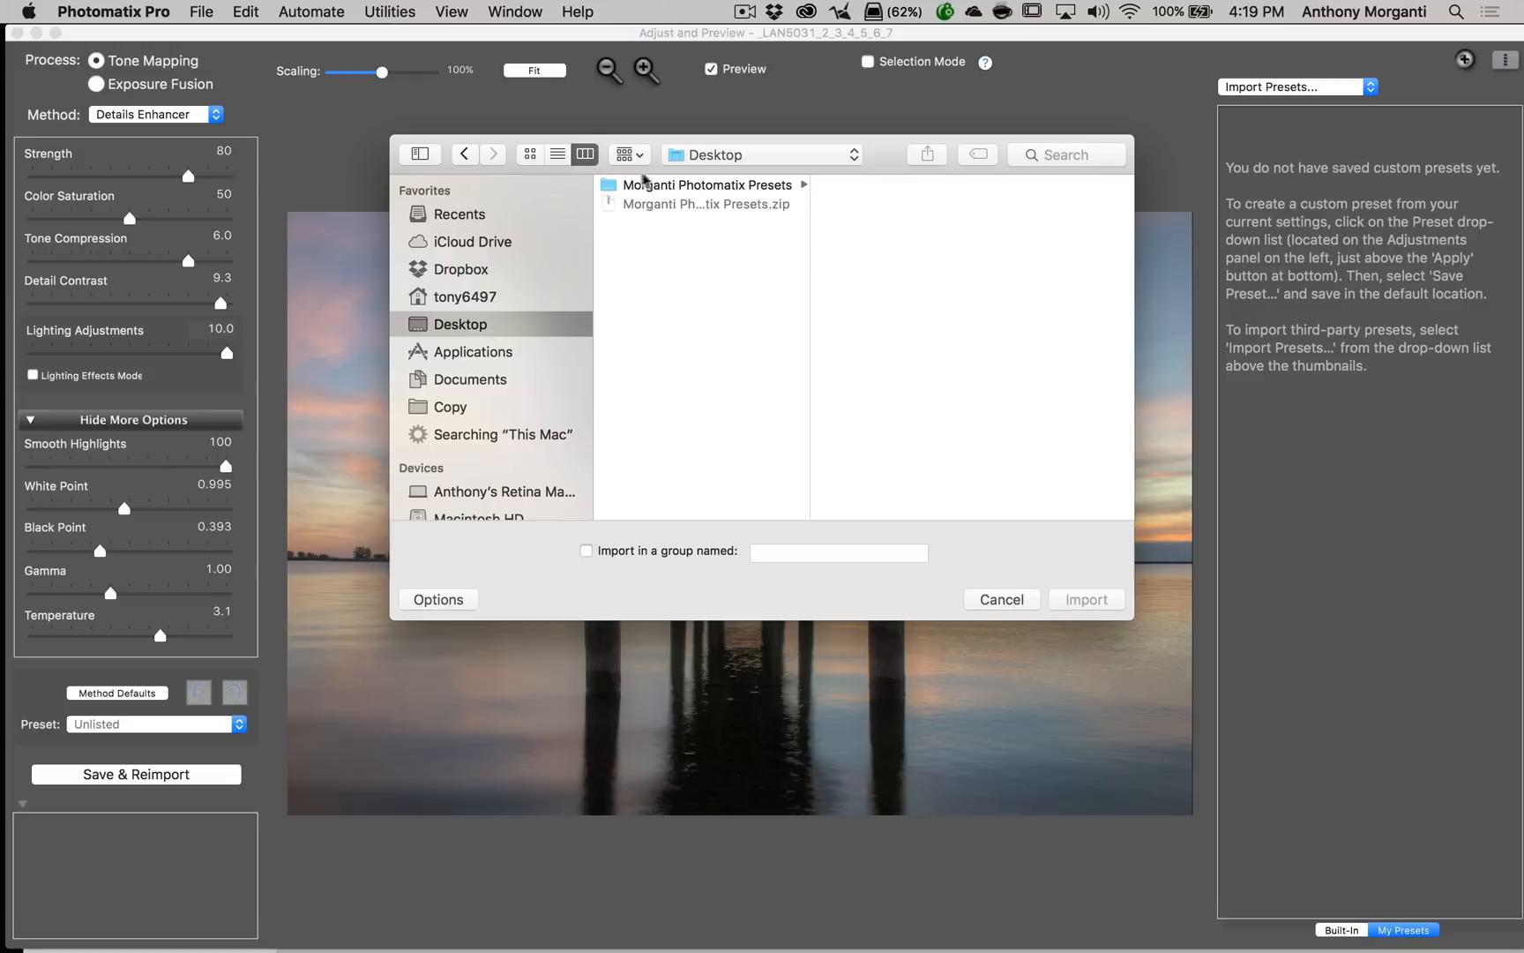
{"action": "left_click", "coordinate": [707, 185]}
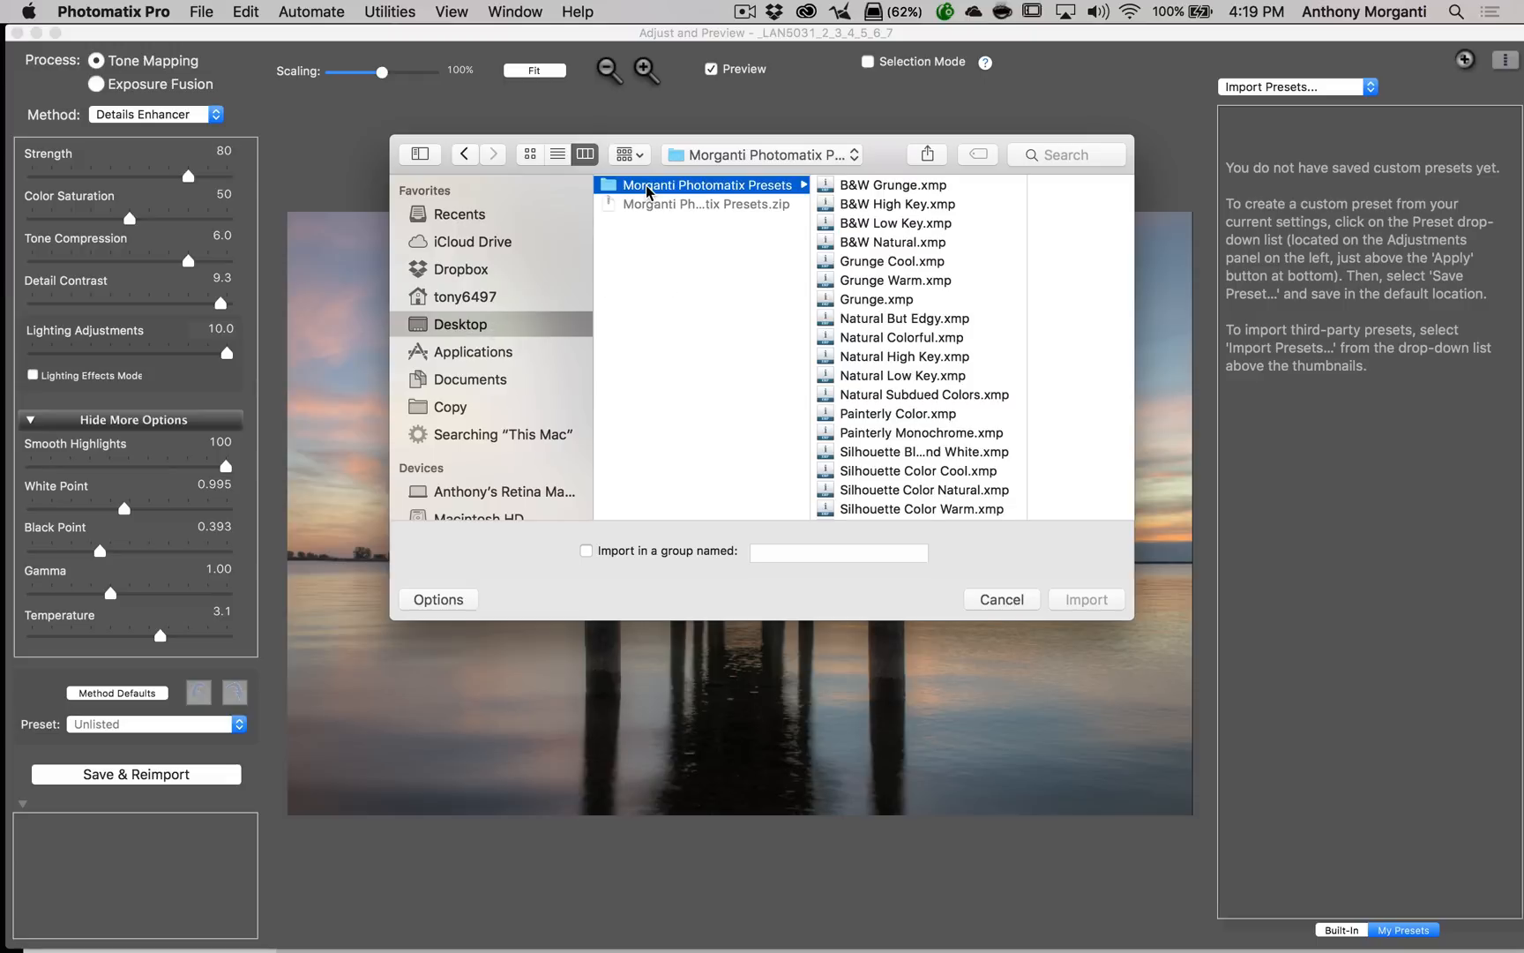
{"action": "mouse_move", "coordinate": [902, 268]}
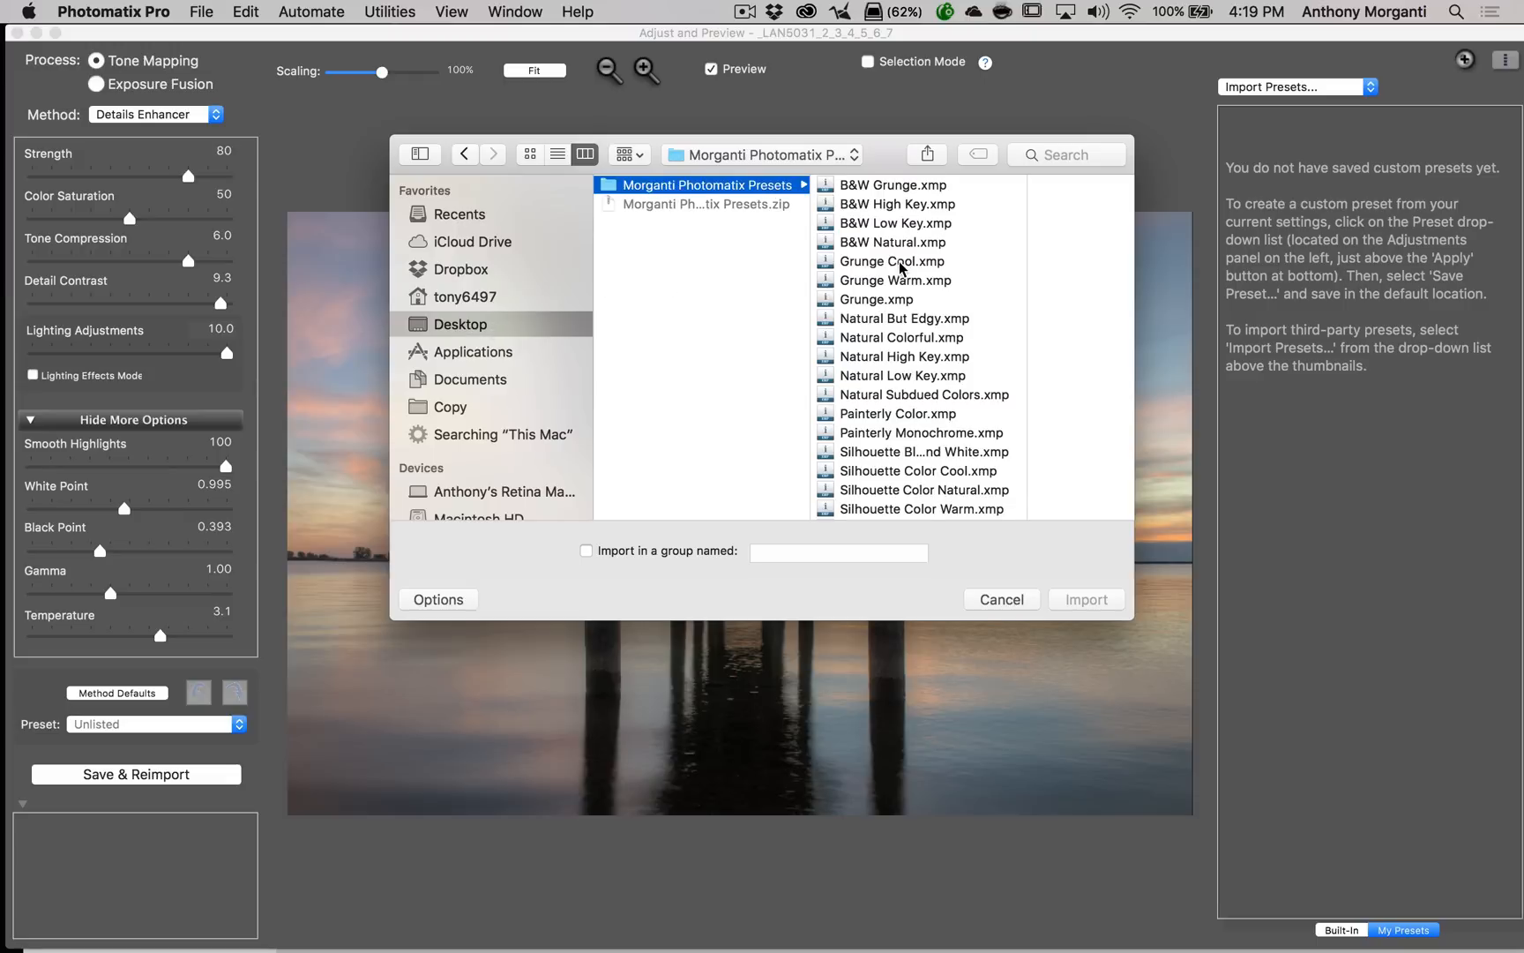
{"action": "left_click", "coordinate": [893, 185]}
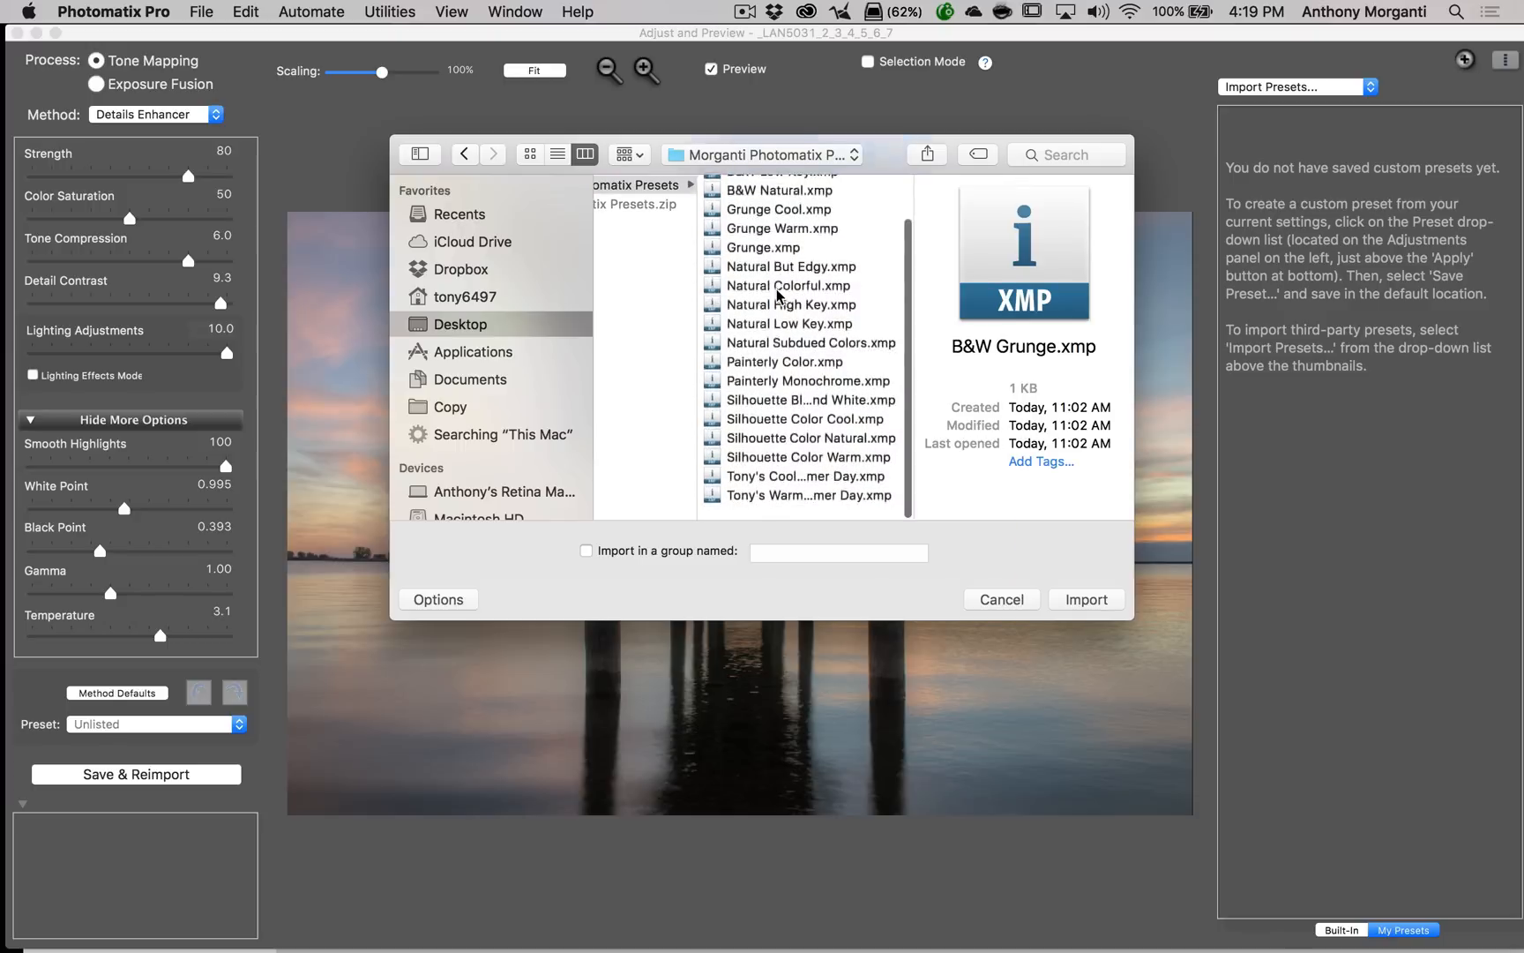
{"action": "scroll", "scroll_direction": "down", "scroll_amount": 3}
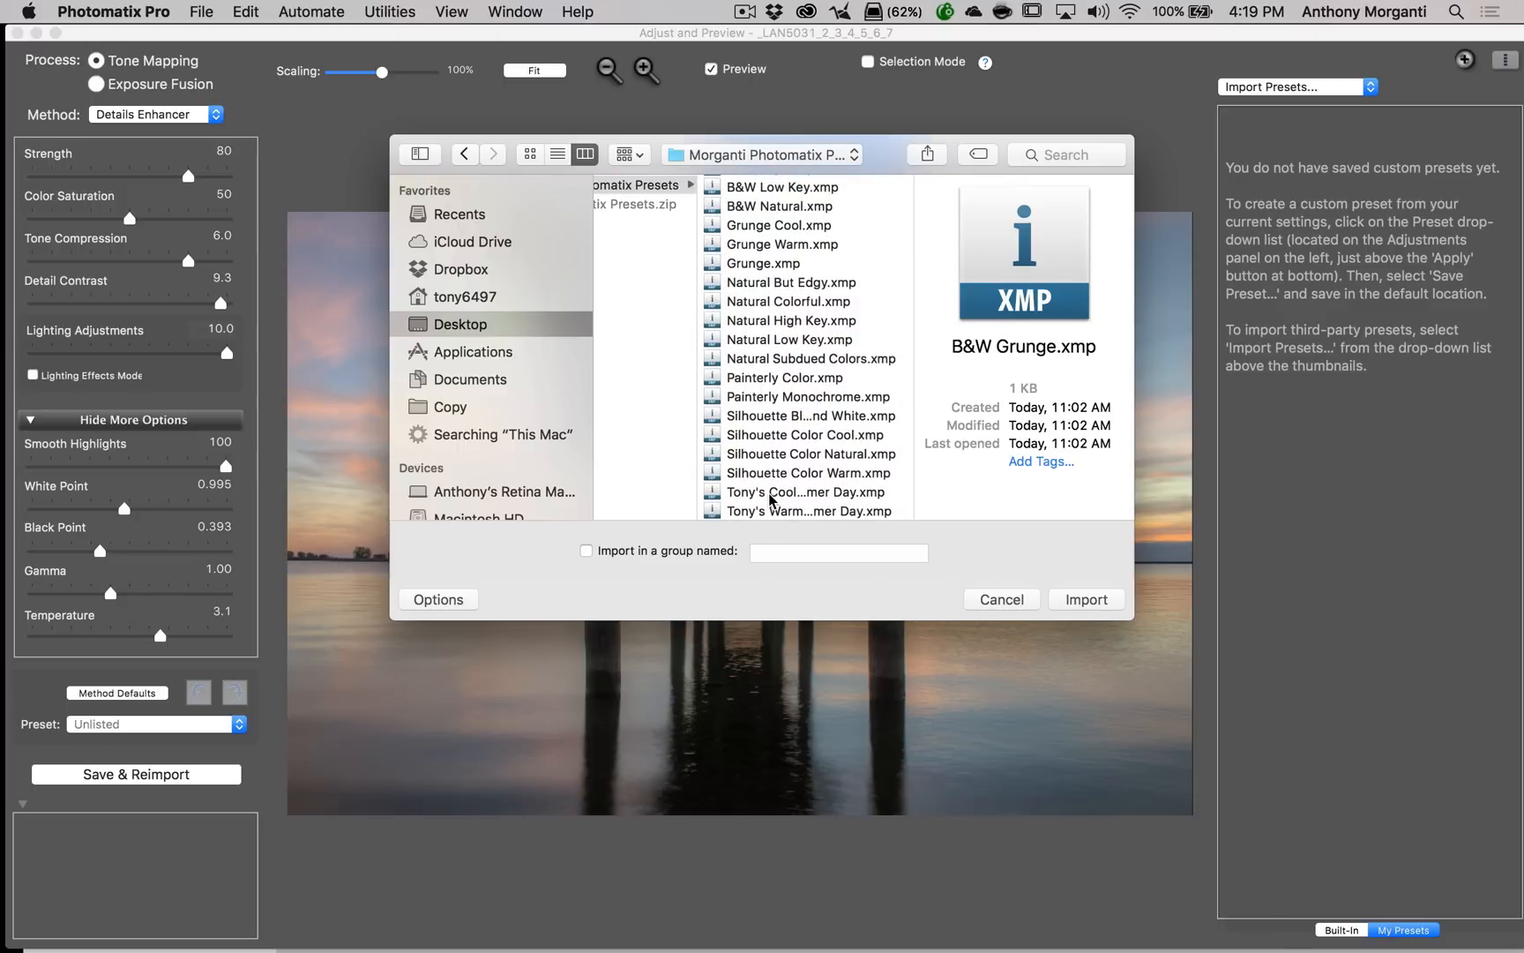
{"action": "key", "text": "cmd+a"}
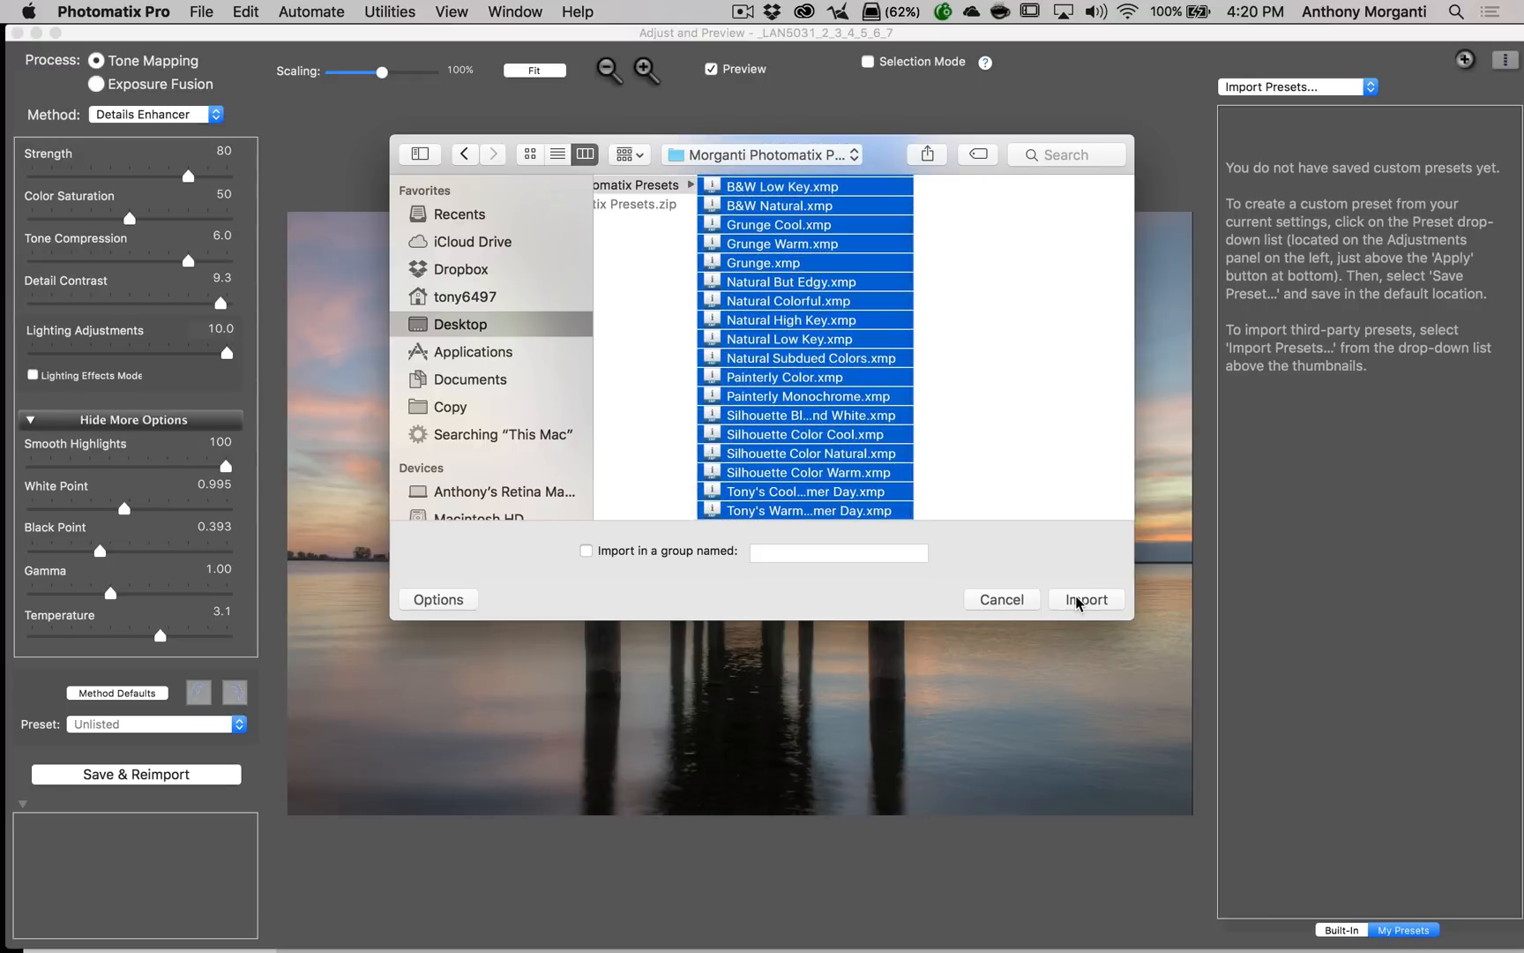
{"action": "left_click", "coordinate": [1085, 598]}
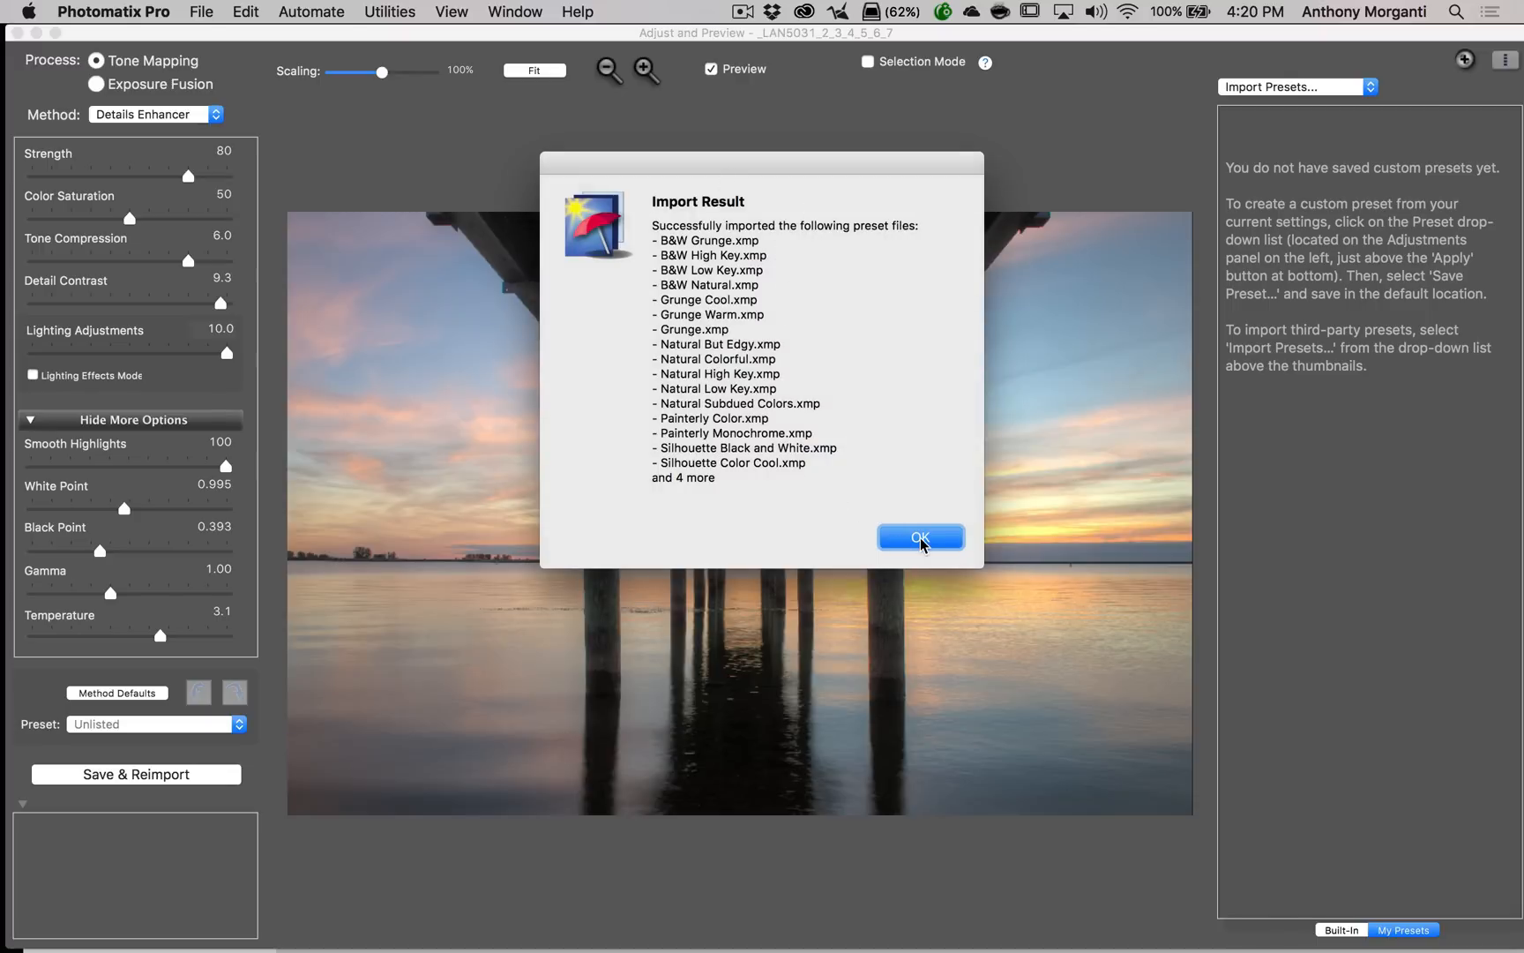
Show presets of All Styles so the imported Morganti thumbnails appear
{"action": "left_click", "coordinate": [919, 539]}
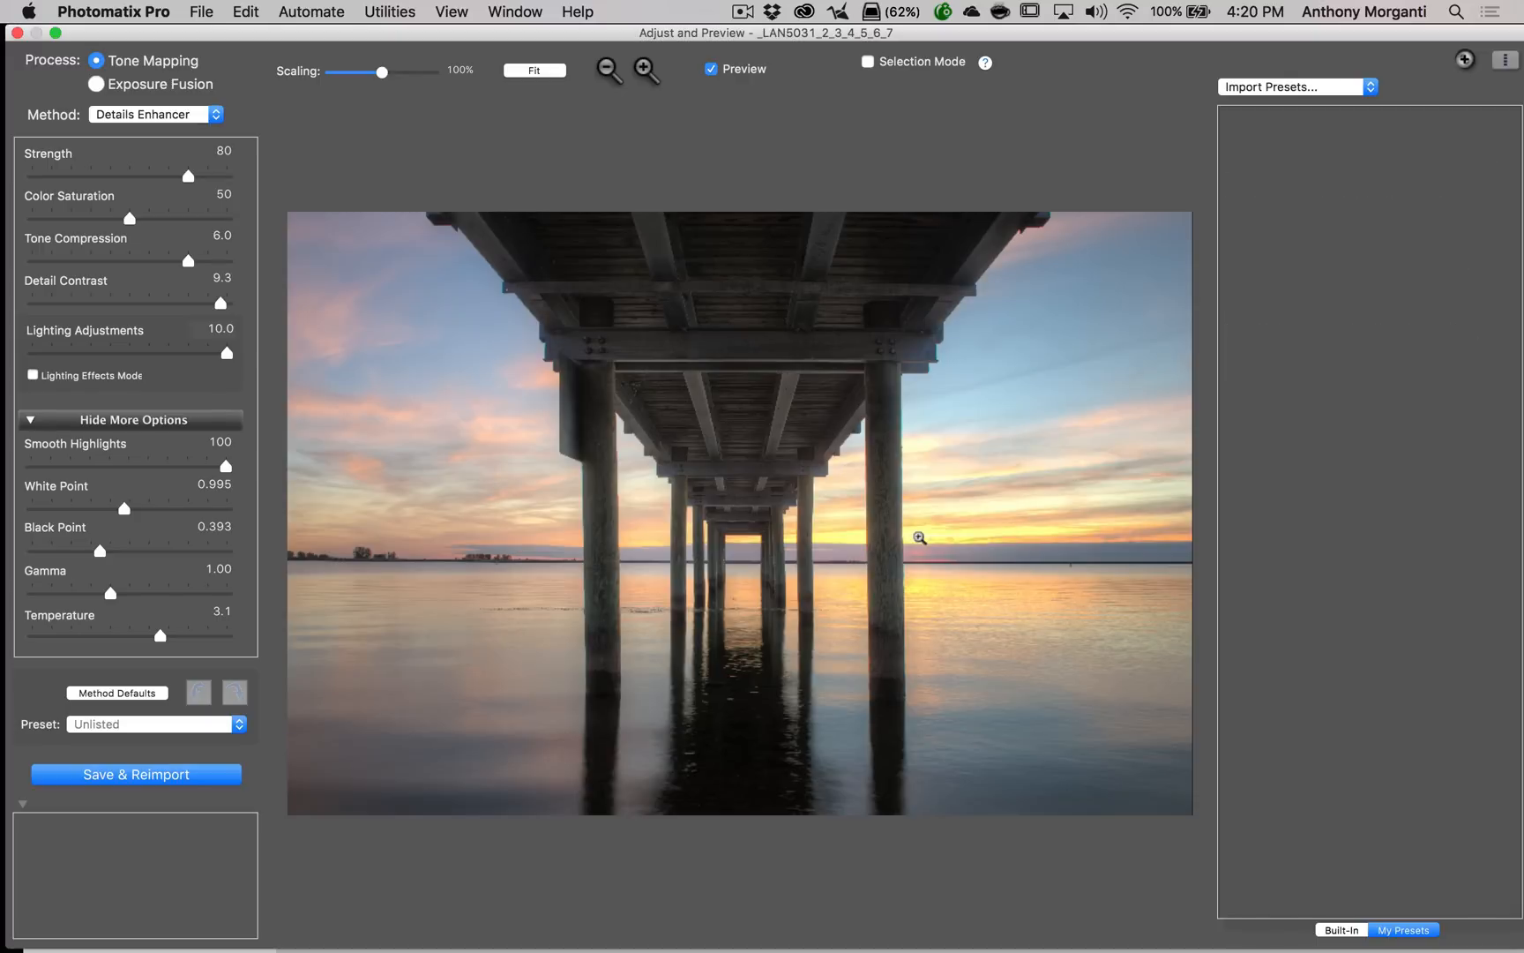
{"action": "left_click", "coordinate": [1293, 86]}
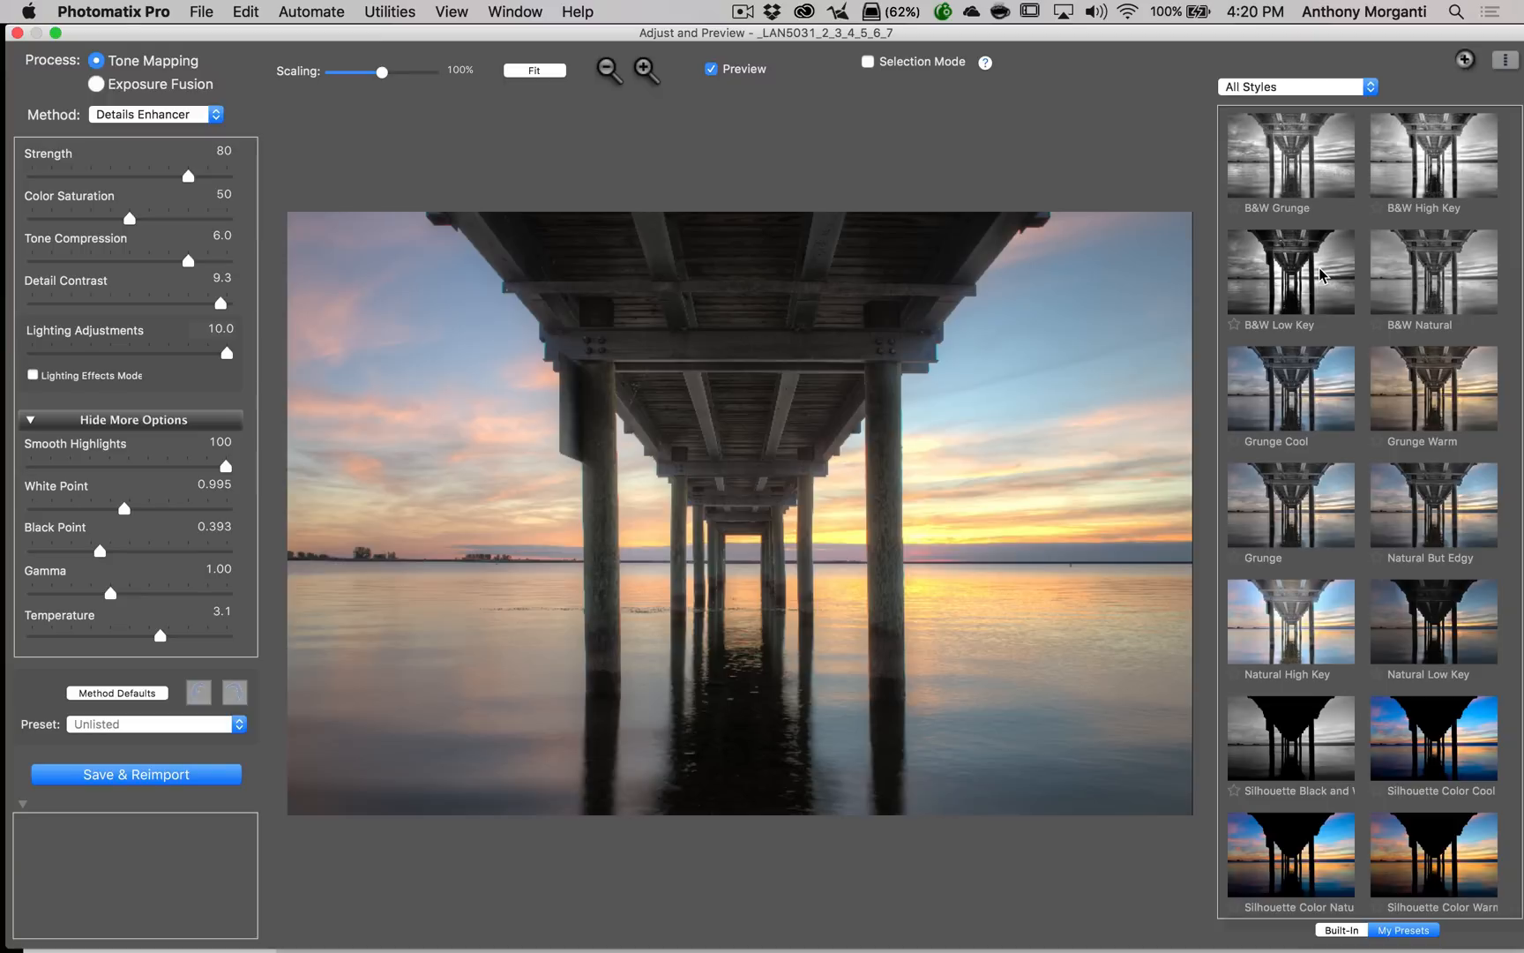
{"action": "mouse_move", "coordinate": [1311, 153]}
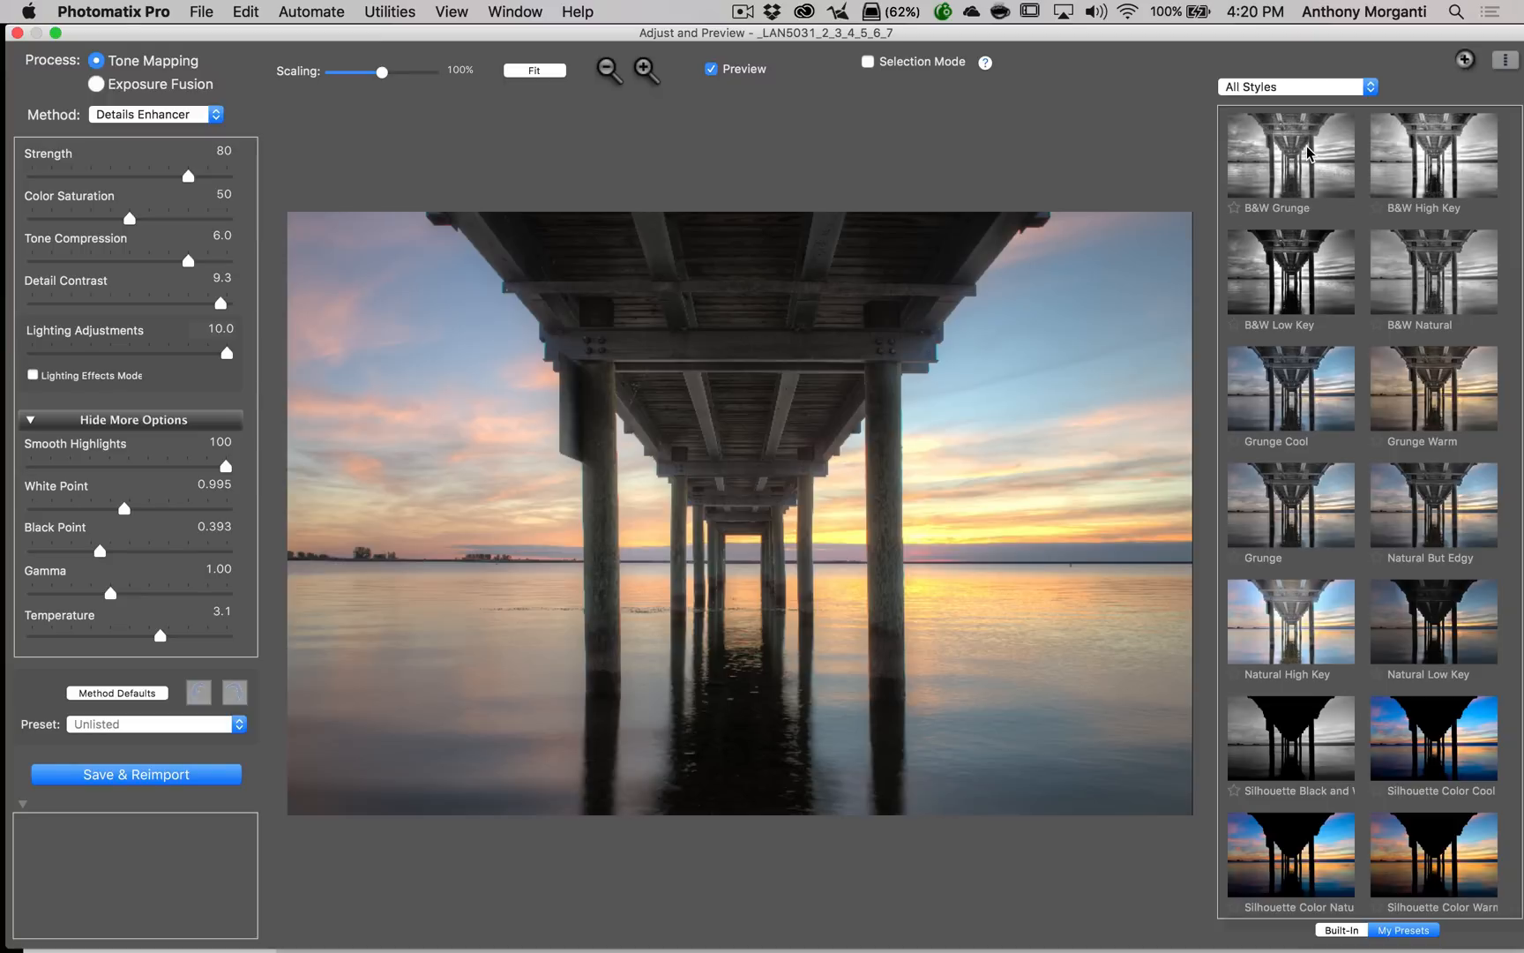
{"action": "mouse_move", "coordinate": [1295, 168]}
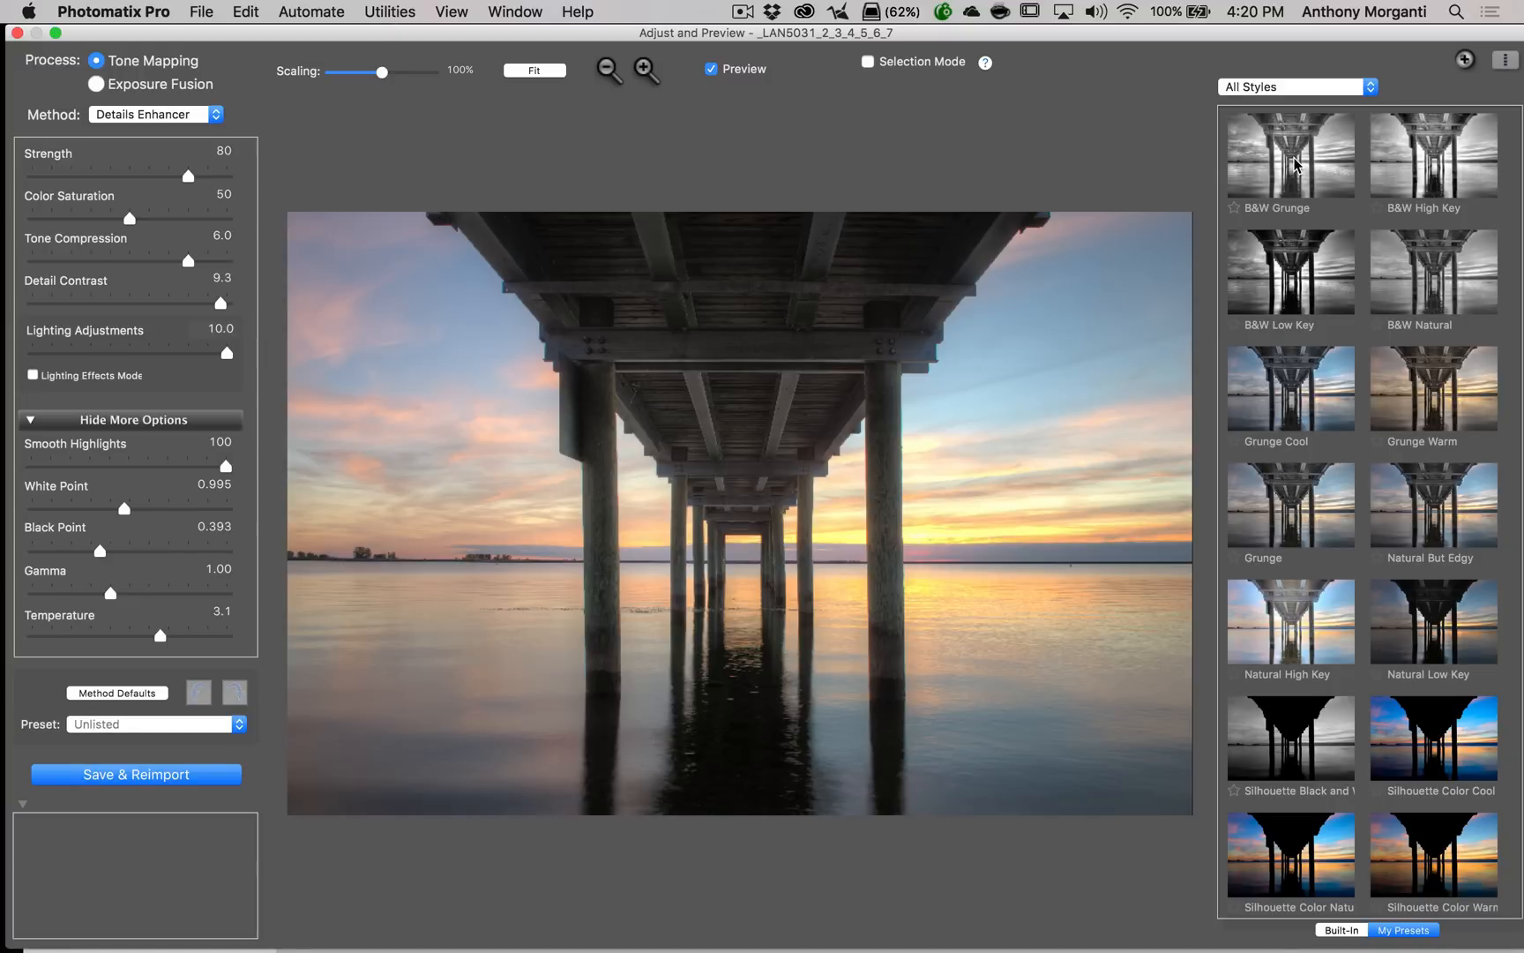
Preview B&W Grunge, B&W Low Key and B&W Natural on the pier, then apply Natural High Key
{"action": "left_click", "coordinate": [1290, 155]}
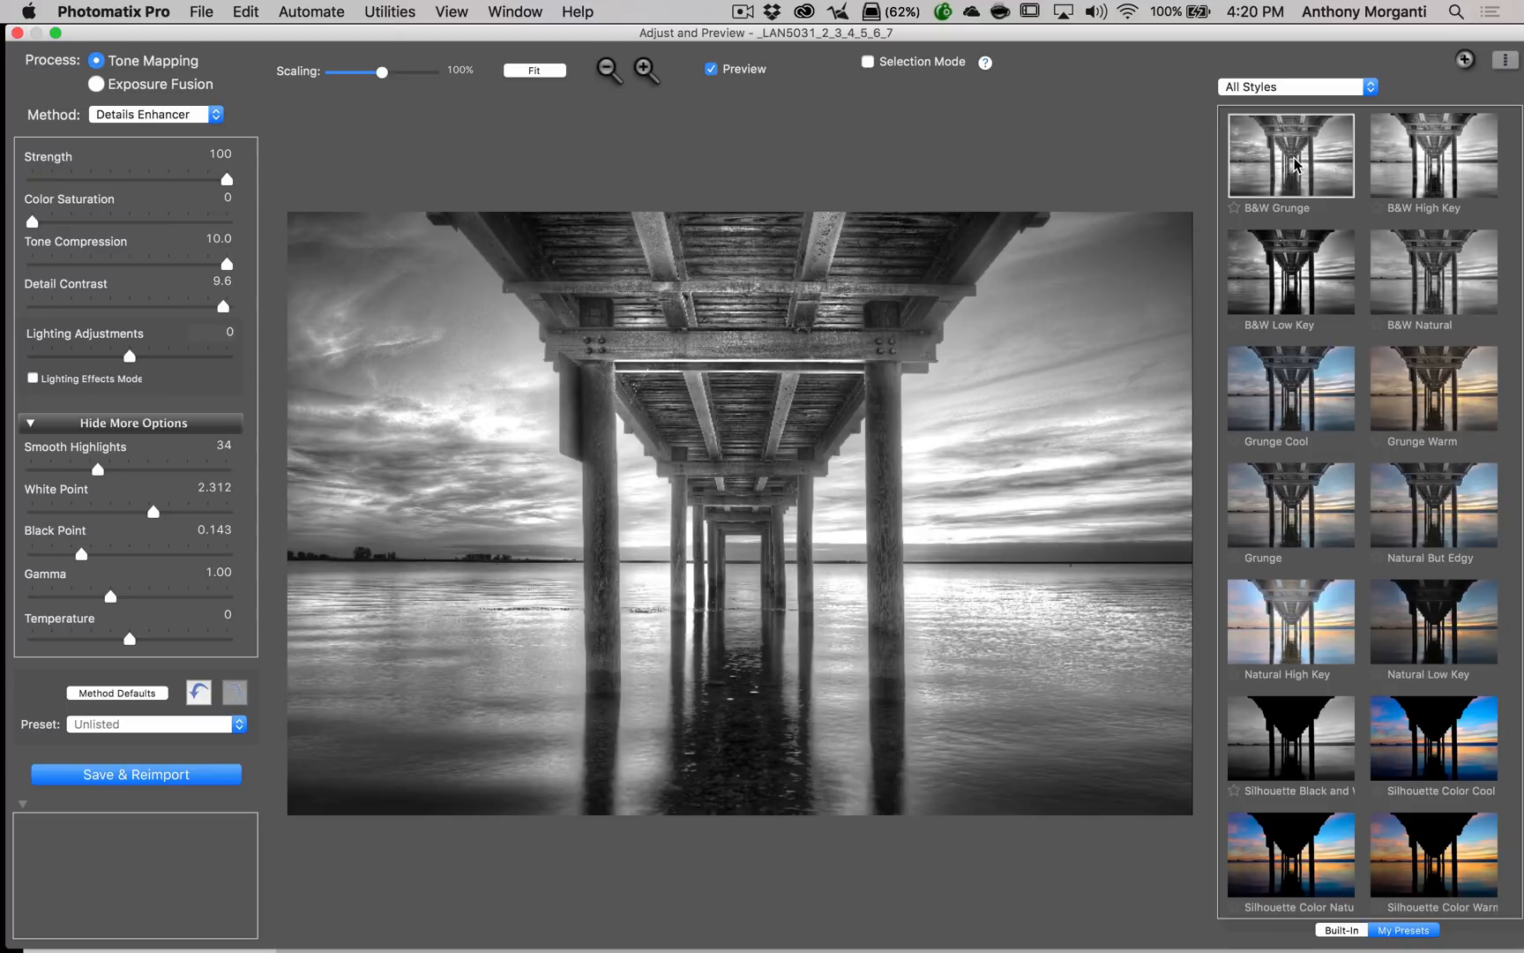
{"action": "mouse_move", "coordinate": [1407, 162]}
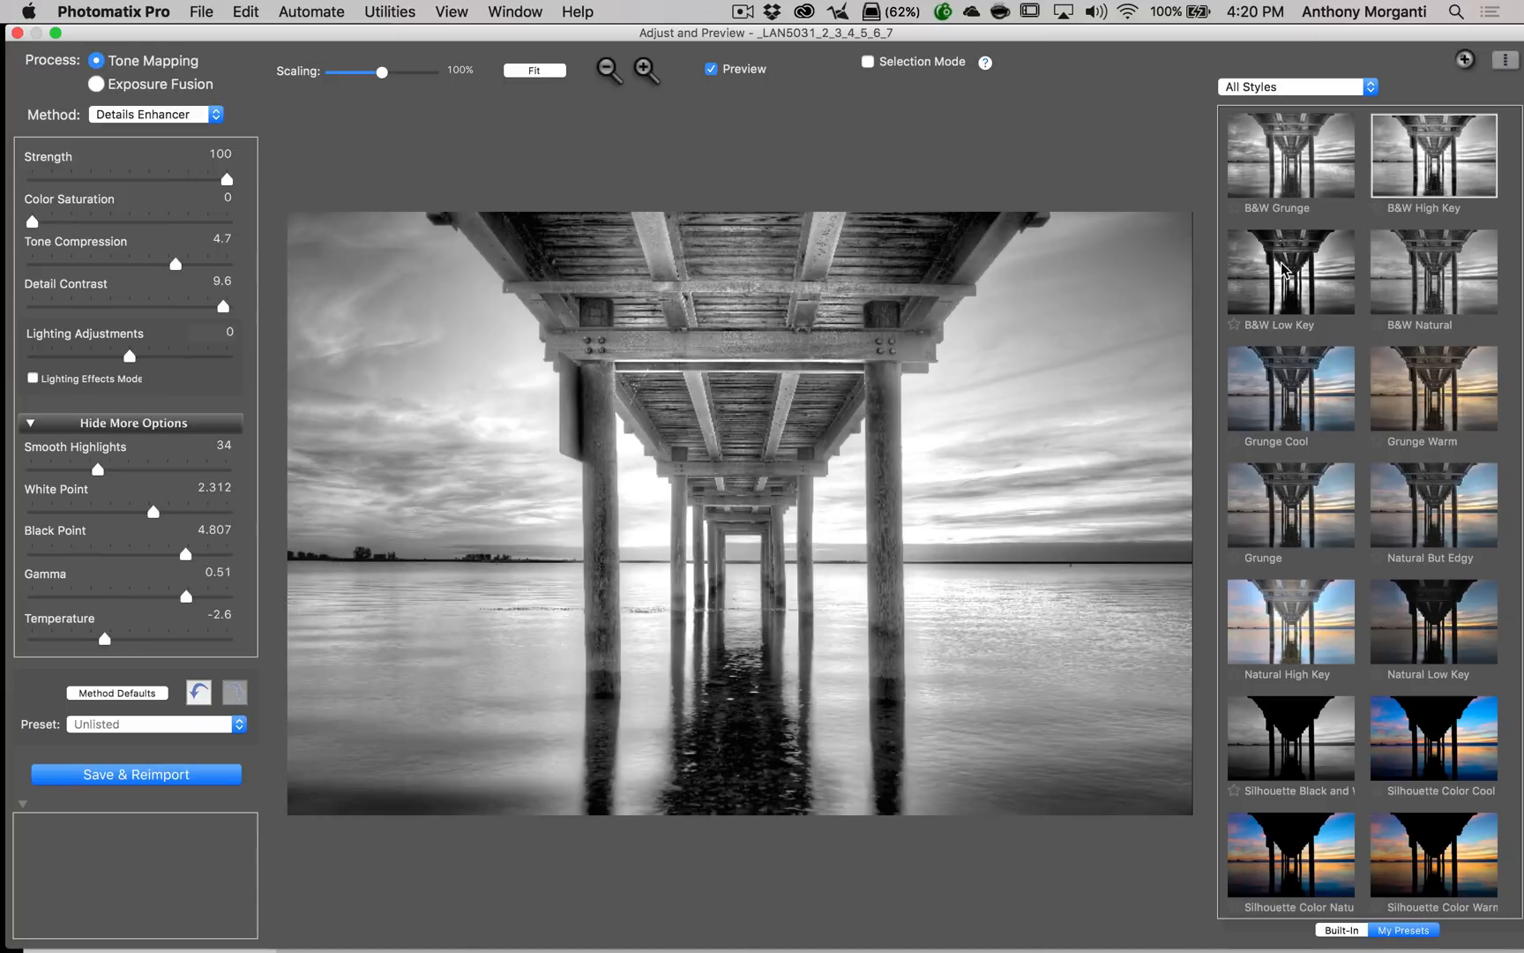
{"action": "left_click", "coordinate": [1290, 272]}
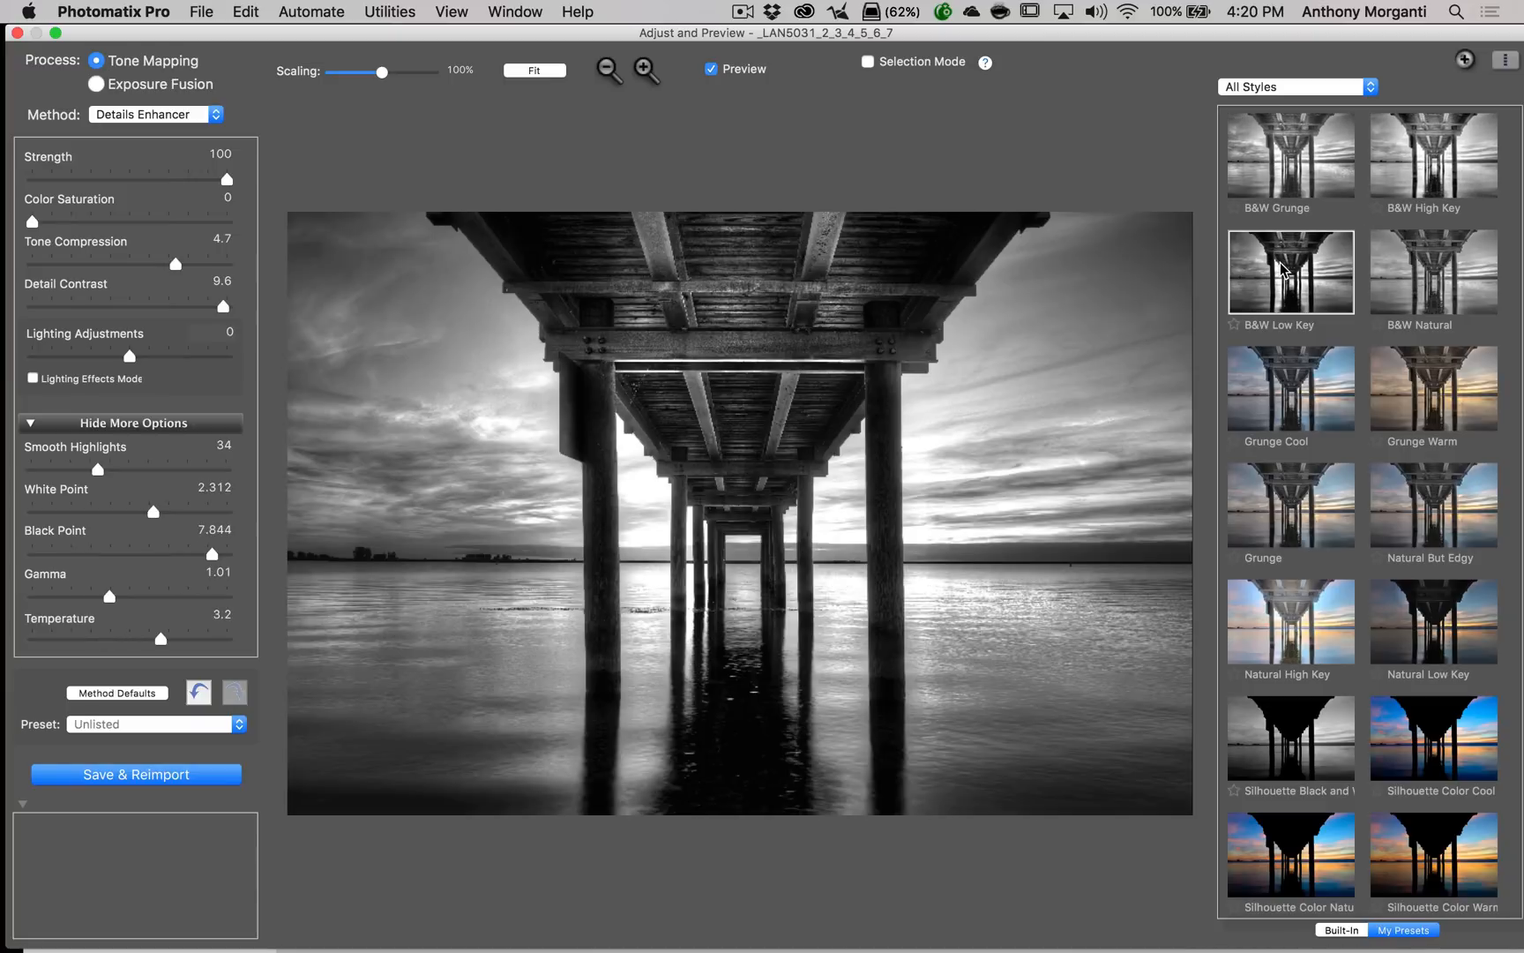
{"action": "left_click", "coordinate": [1433, 270]}
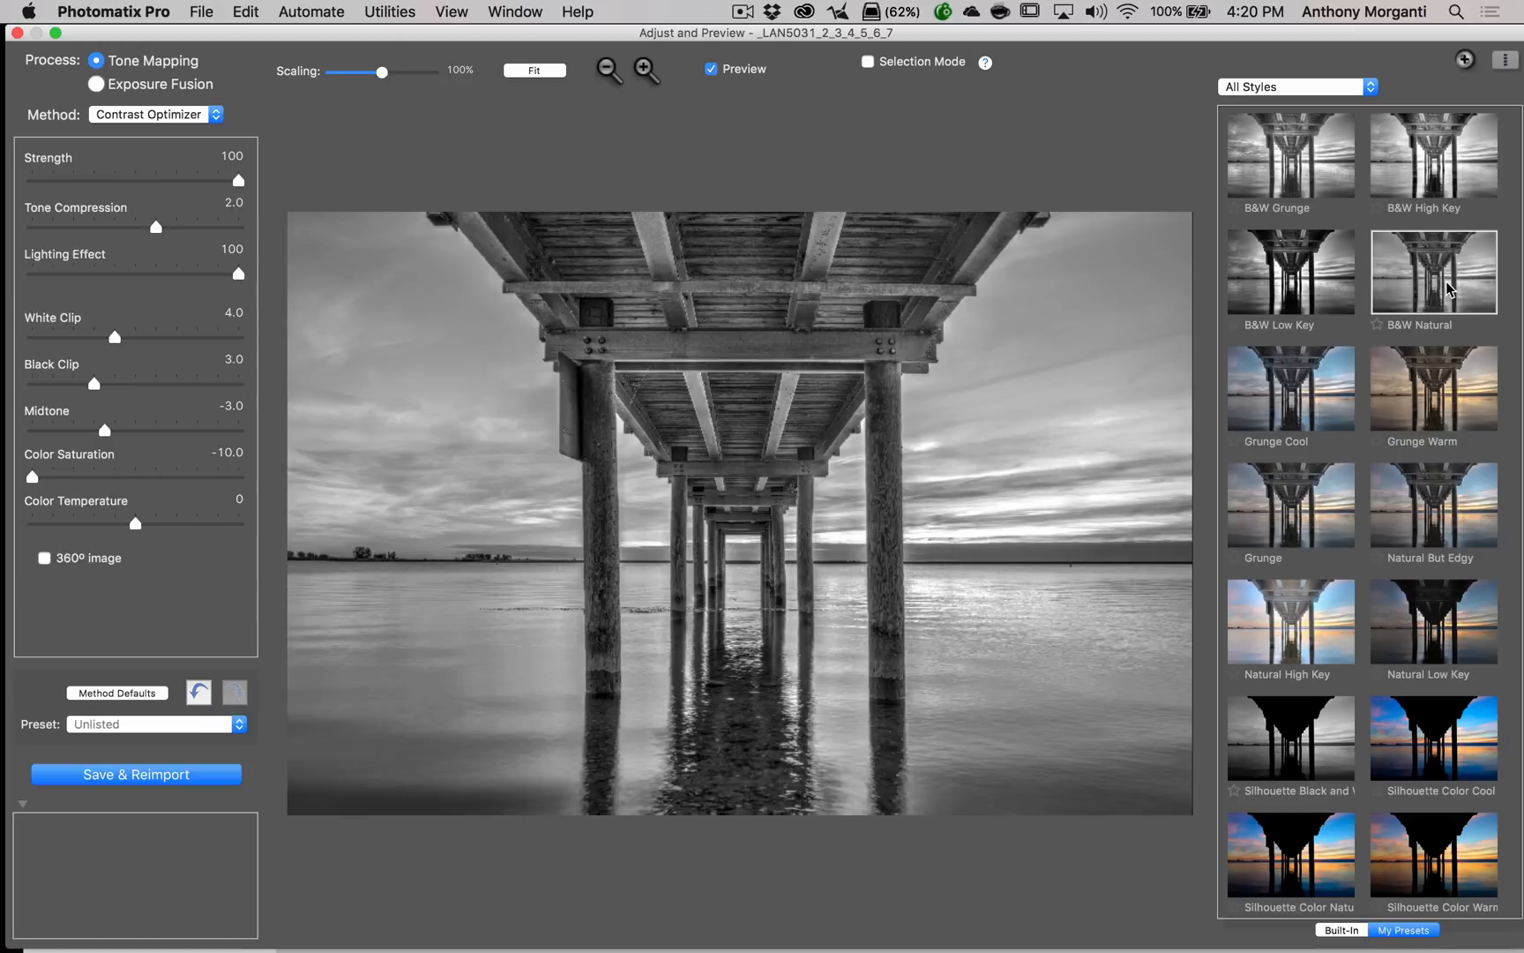
{"action": "left_click", "coordinate": [1289, 389]}
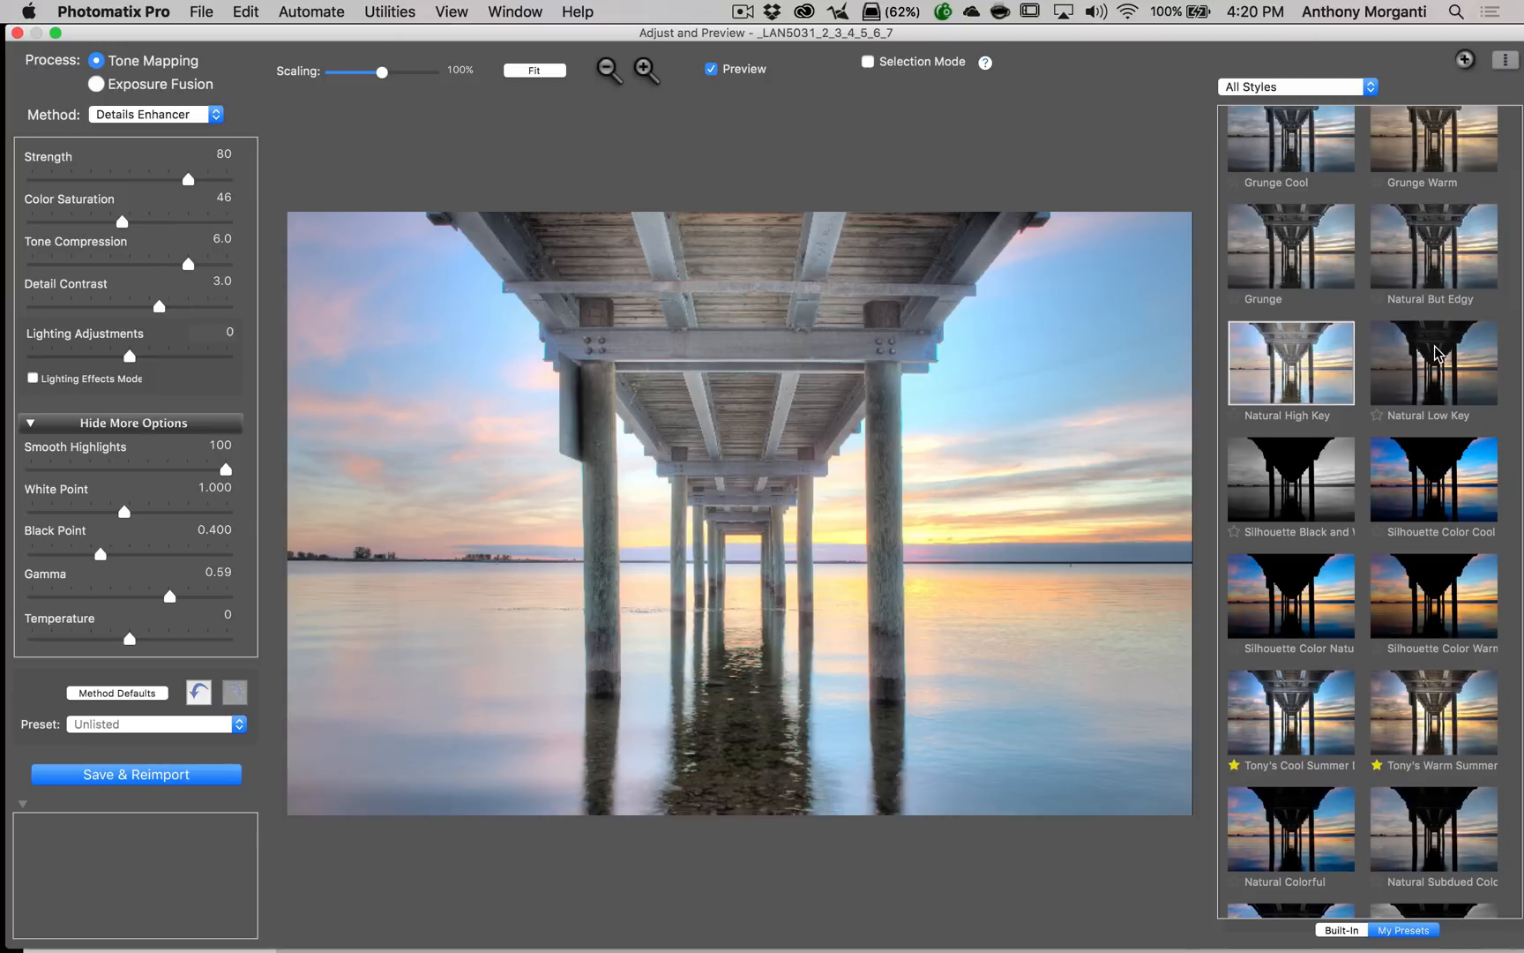
Preview Natural Low Key, Silhouette Color Cool and Silhouette Color Warm on the pier image
{"action": "left_click", "coordinate": [1432, 363]}
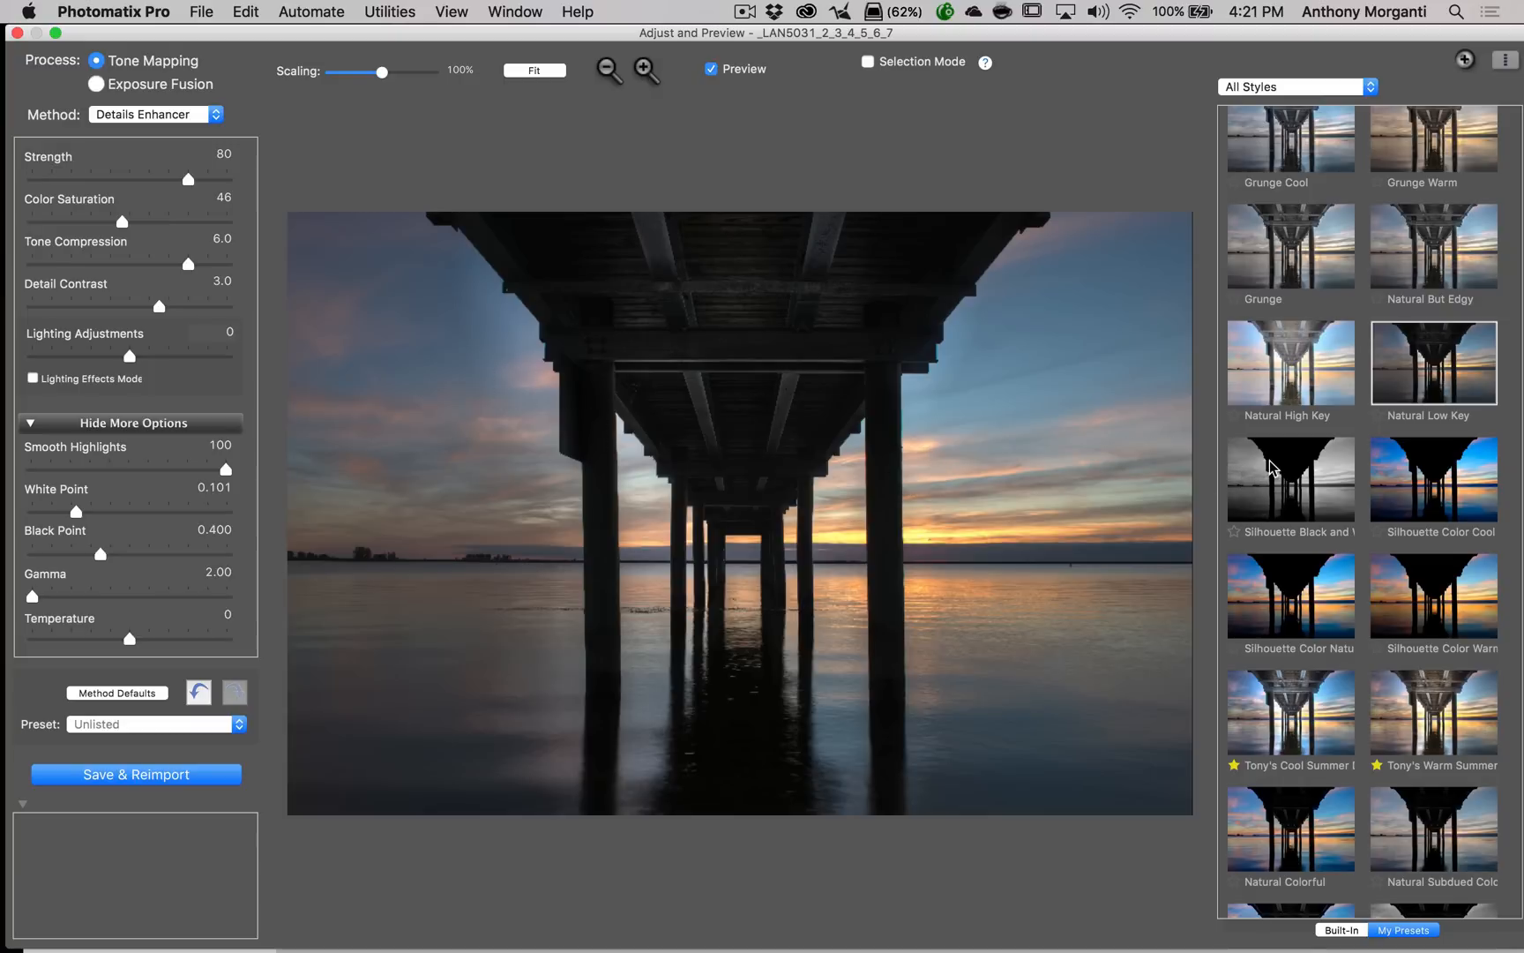
{"action": "mouse_move", "coordinate": [1285, 471]}
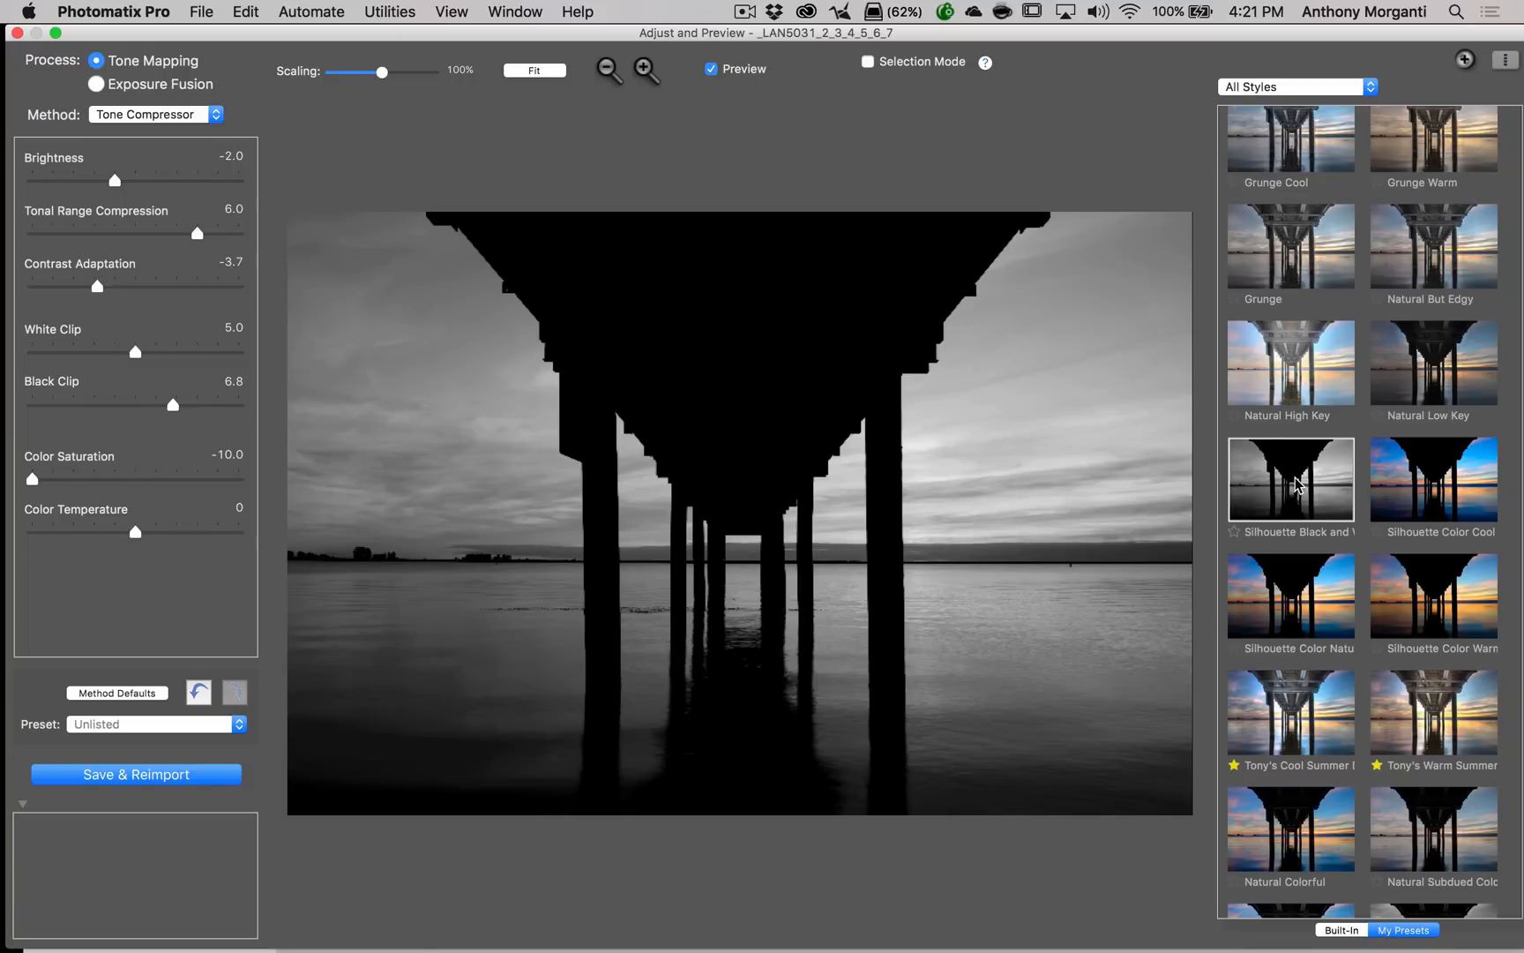
{"action": "left_click", "coordinate": [1433, 480]}
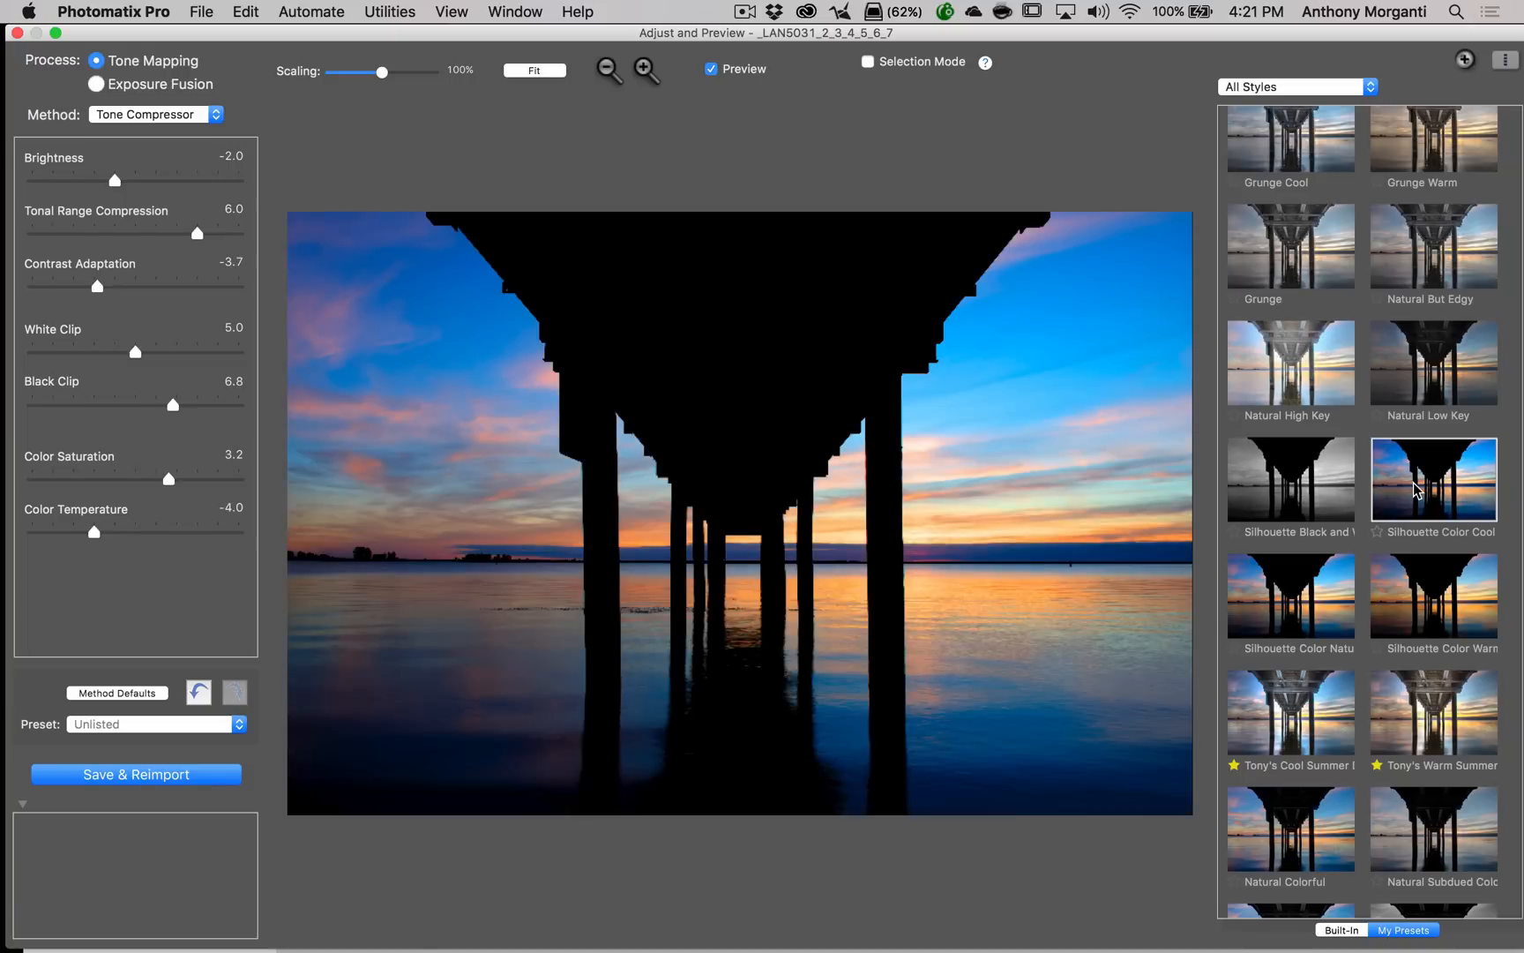
{"action": "left_click", "coordinate": [1290, 596]}
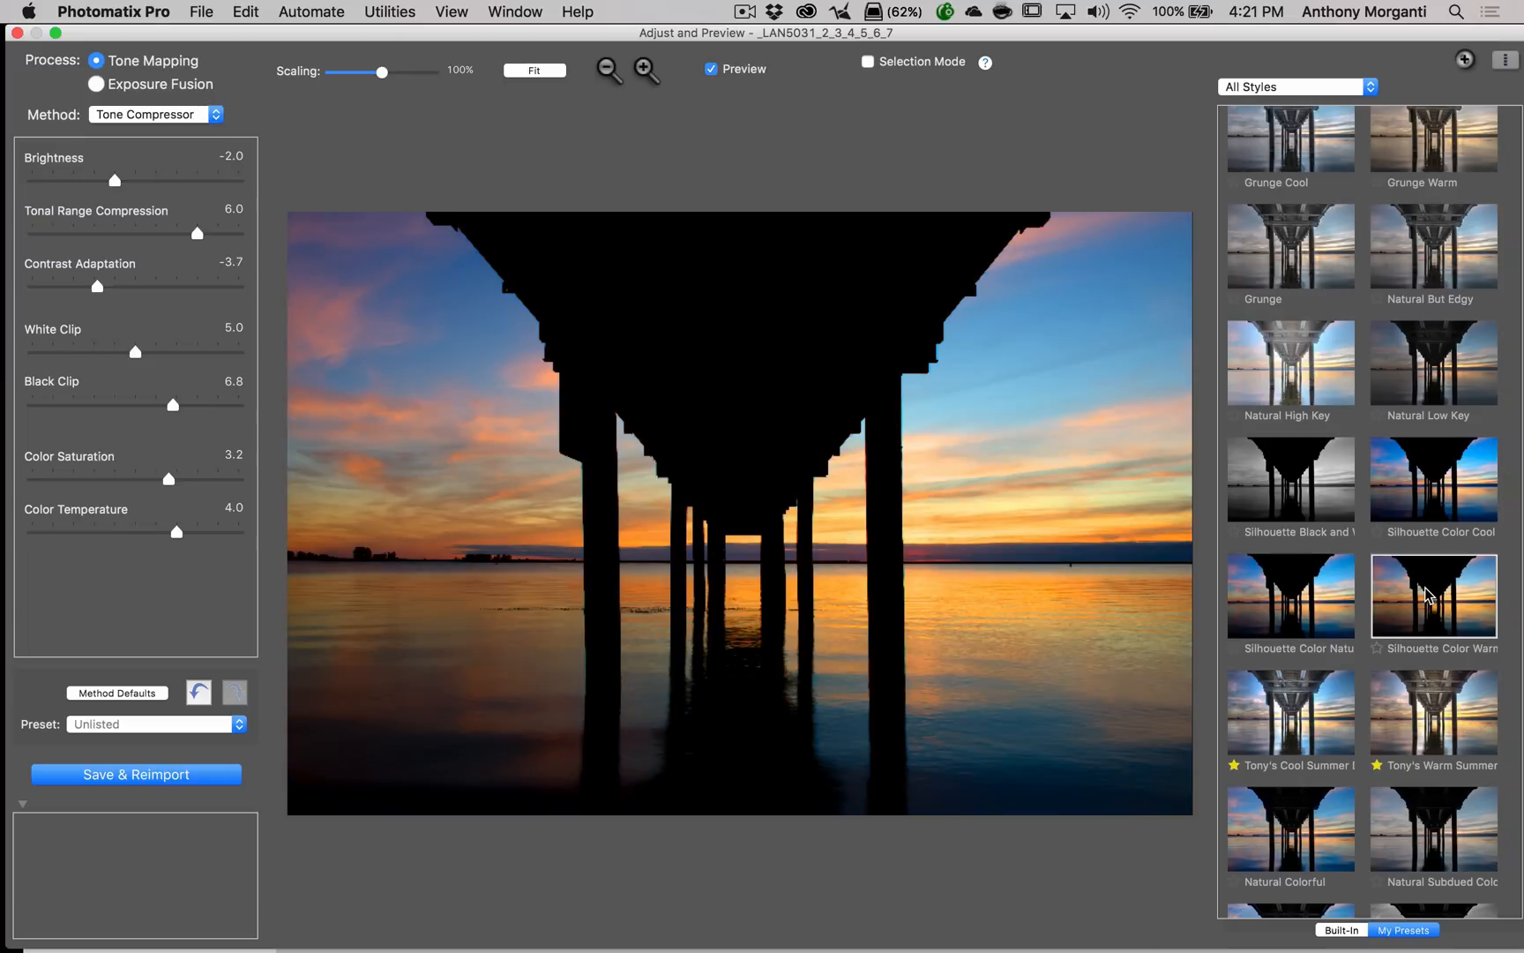
{"action": "scroll", "scroll_direction": "down", "scroll_amount": 3}
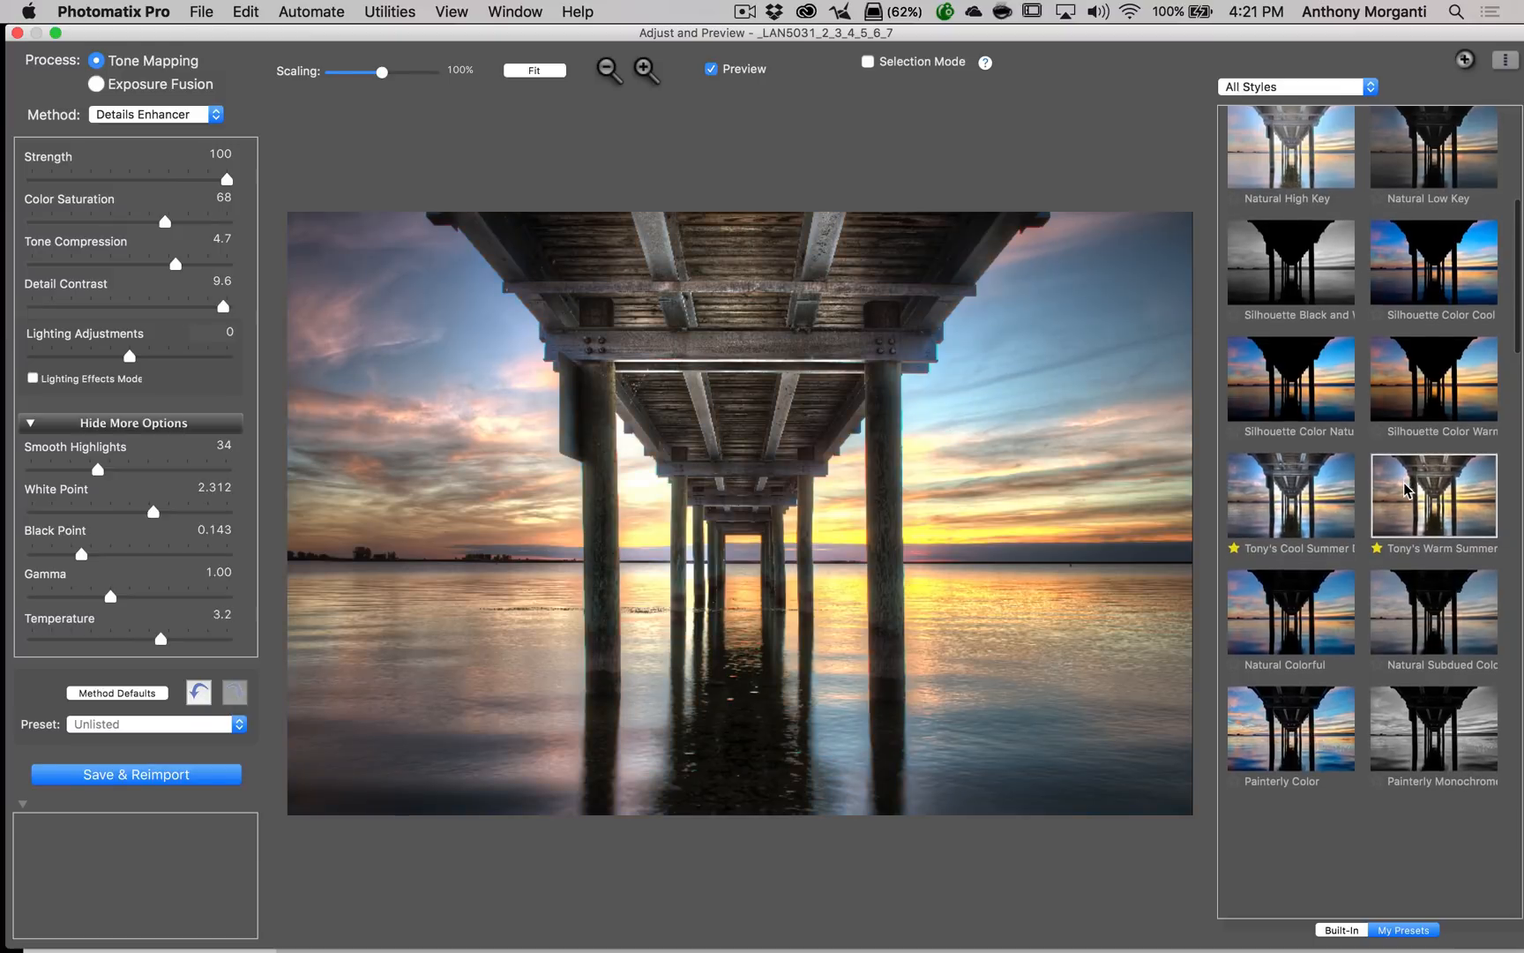
Preview Natural Colorful, Natural Subdued Color, Painterly Color and Monochrome, then reapply Tony's Warm Summer
{"action": "scroll", "scroll_direction": "down", "scroll_amount": 3}
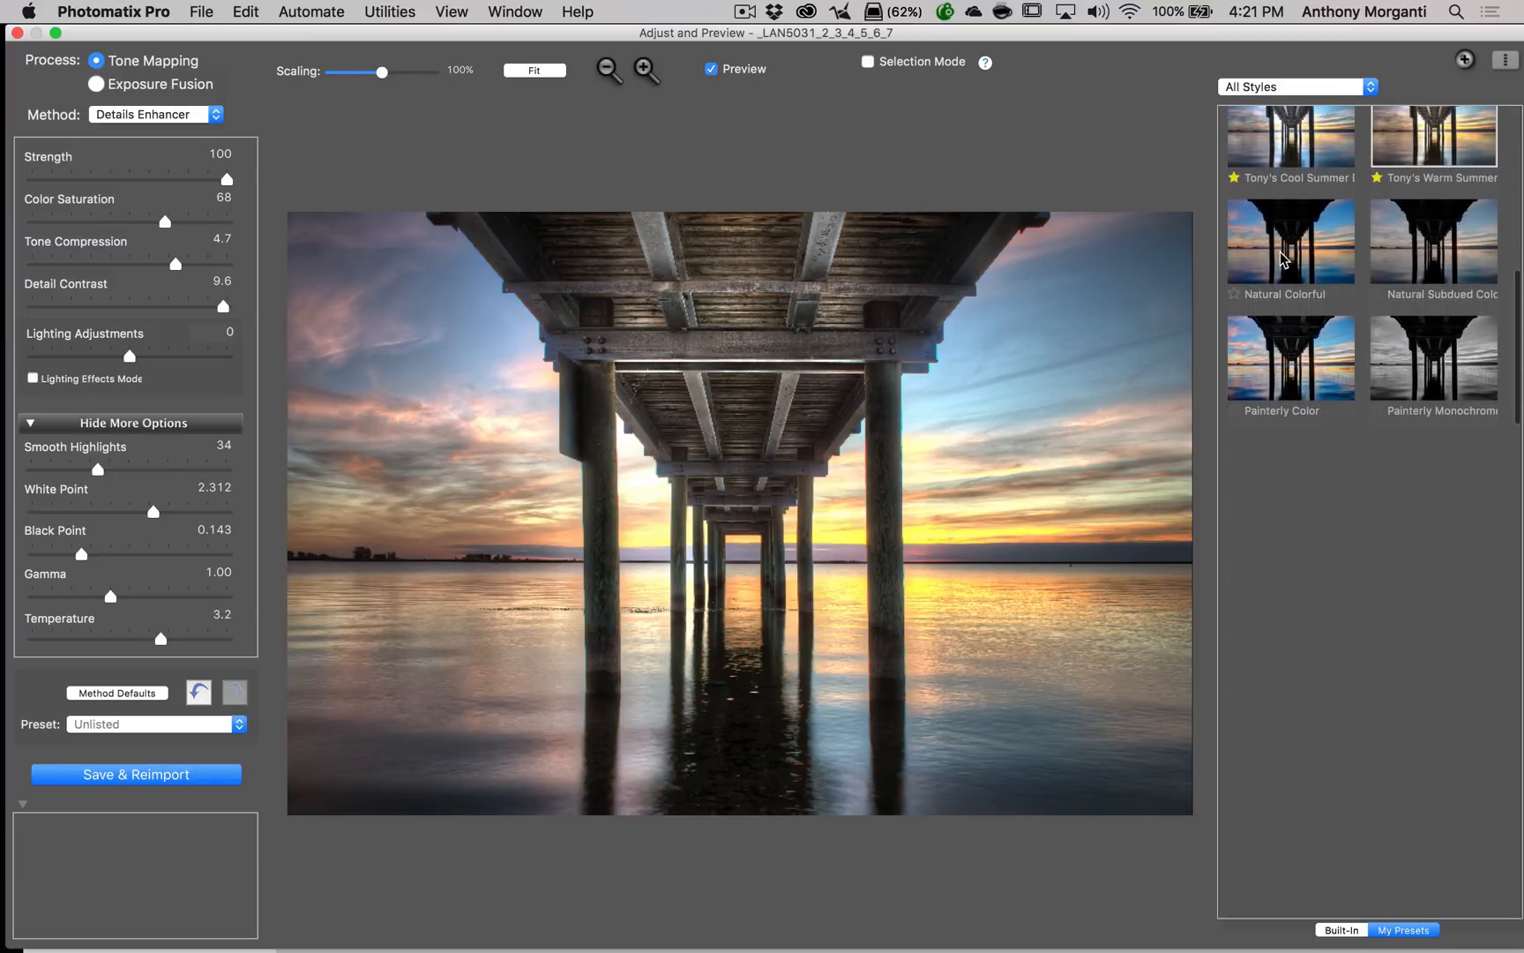
{"action": "left_click", "coordinate": [97, 83]}
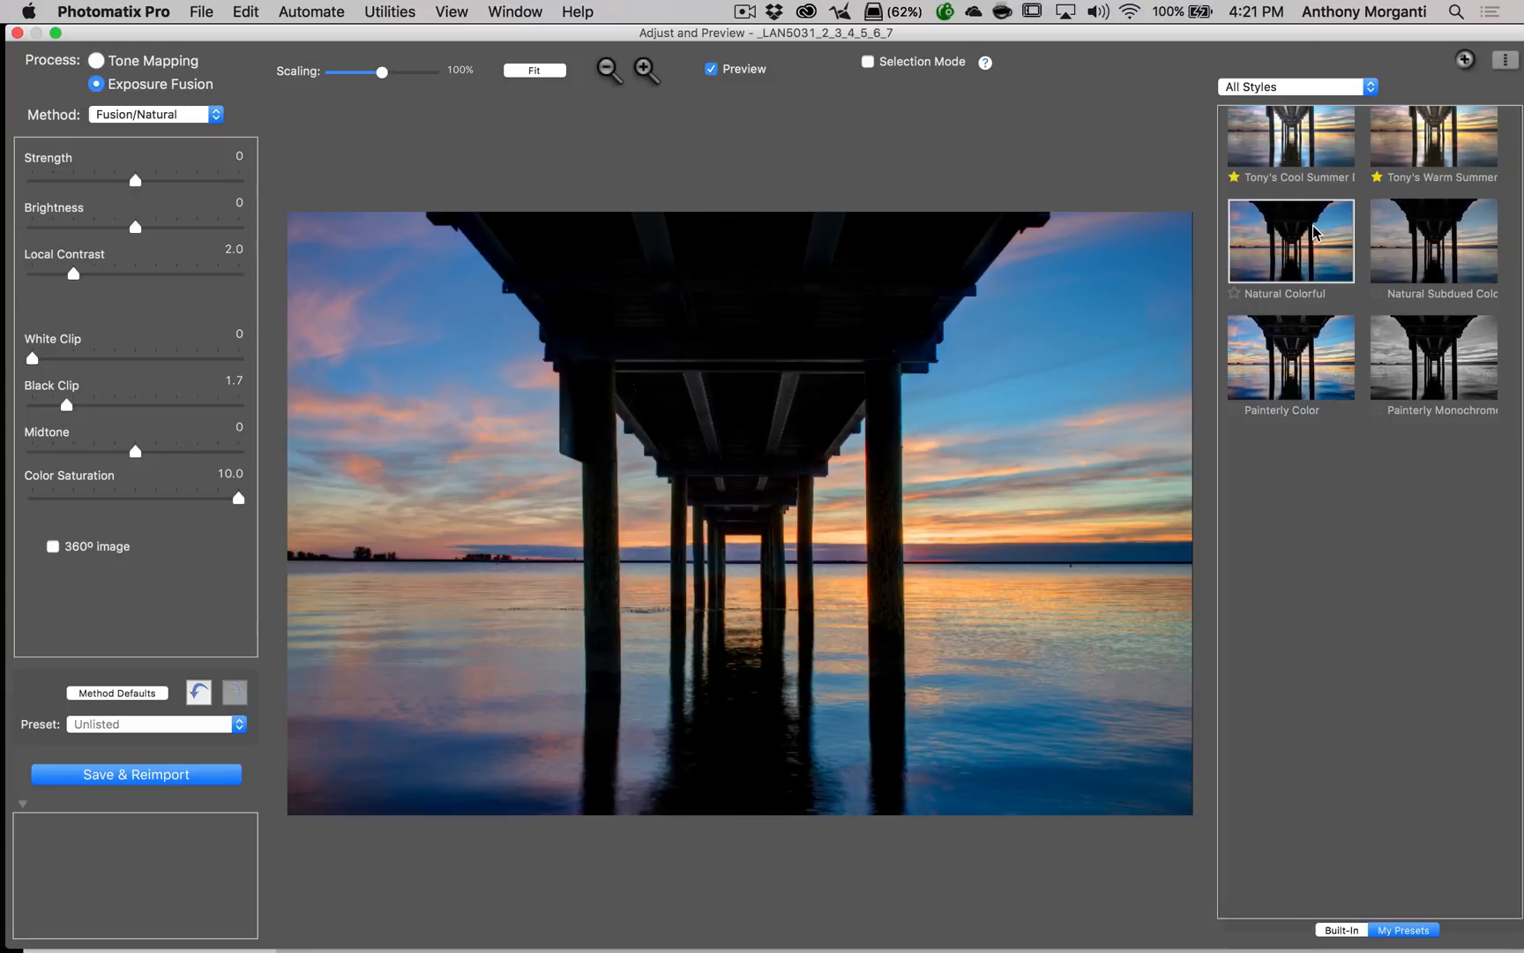
{"action": "mouse_move", "coordinate": [1440, 248]}
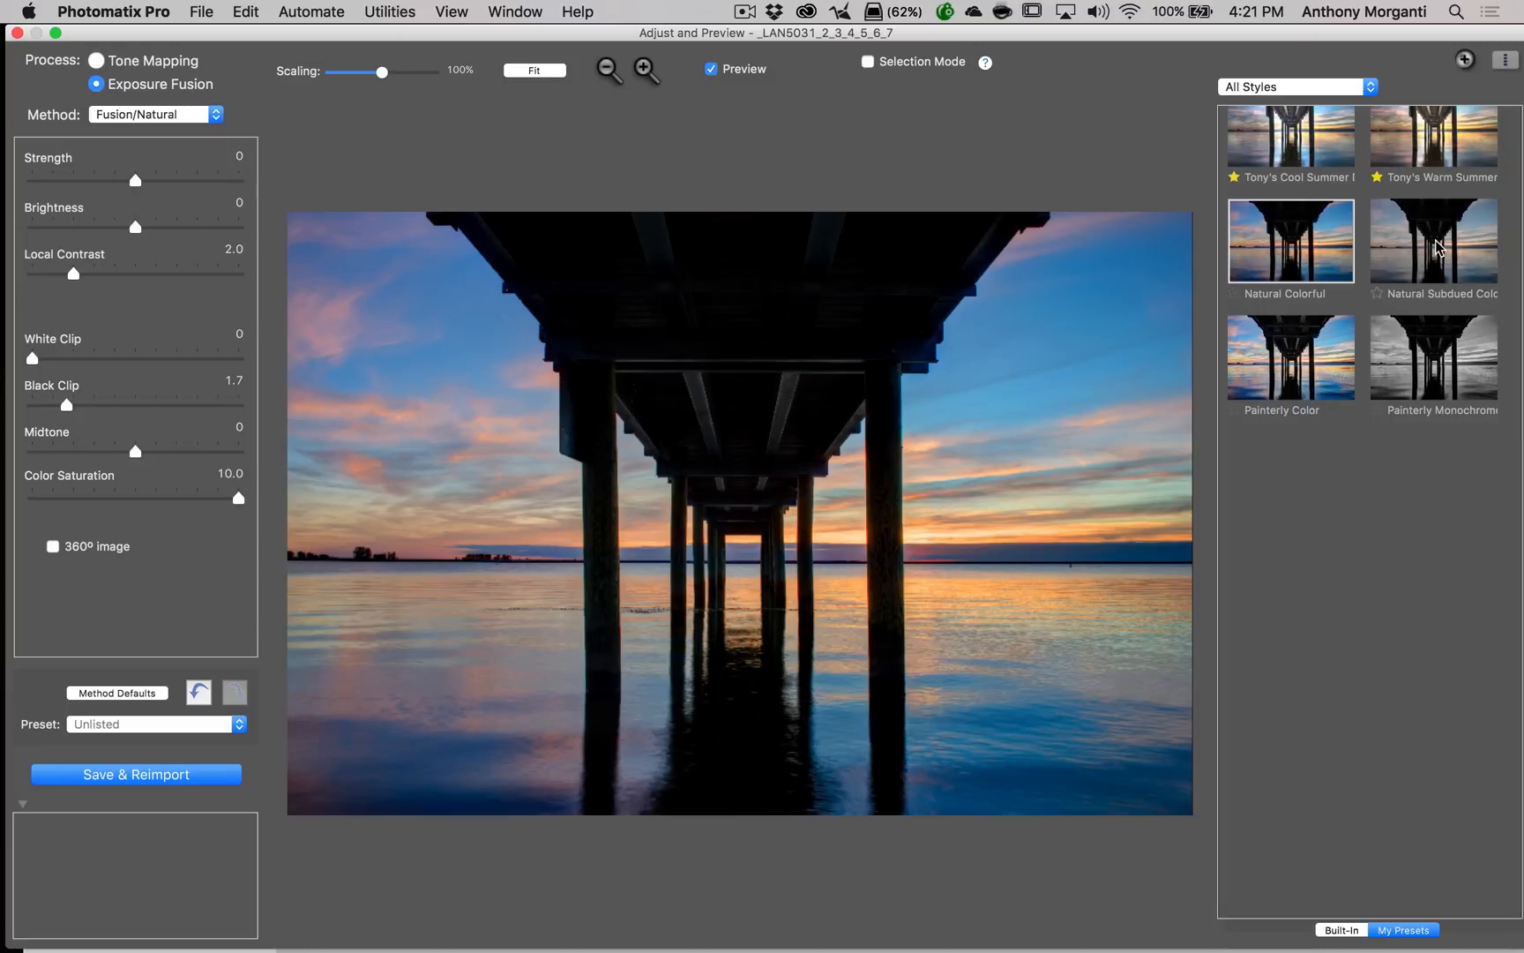
{"action": "left_click", "coordinate": [1433, 240]}
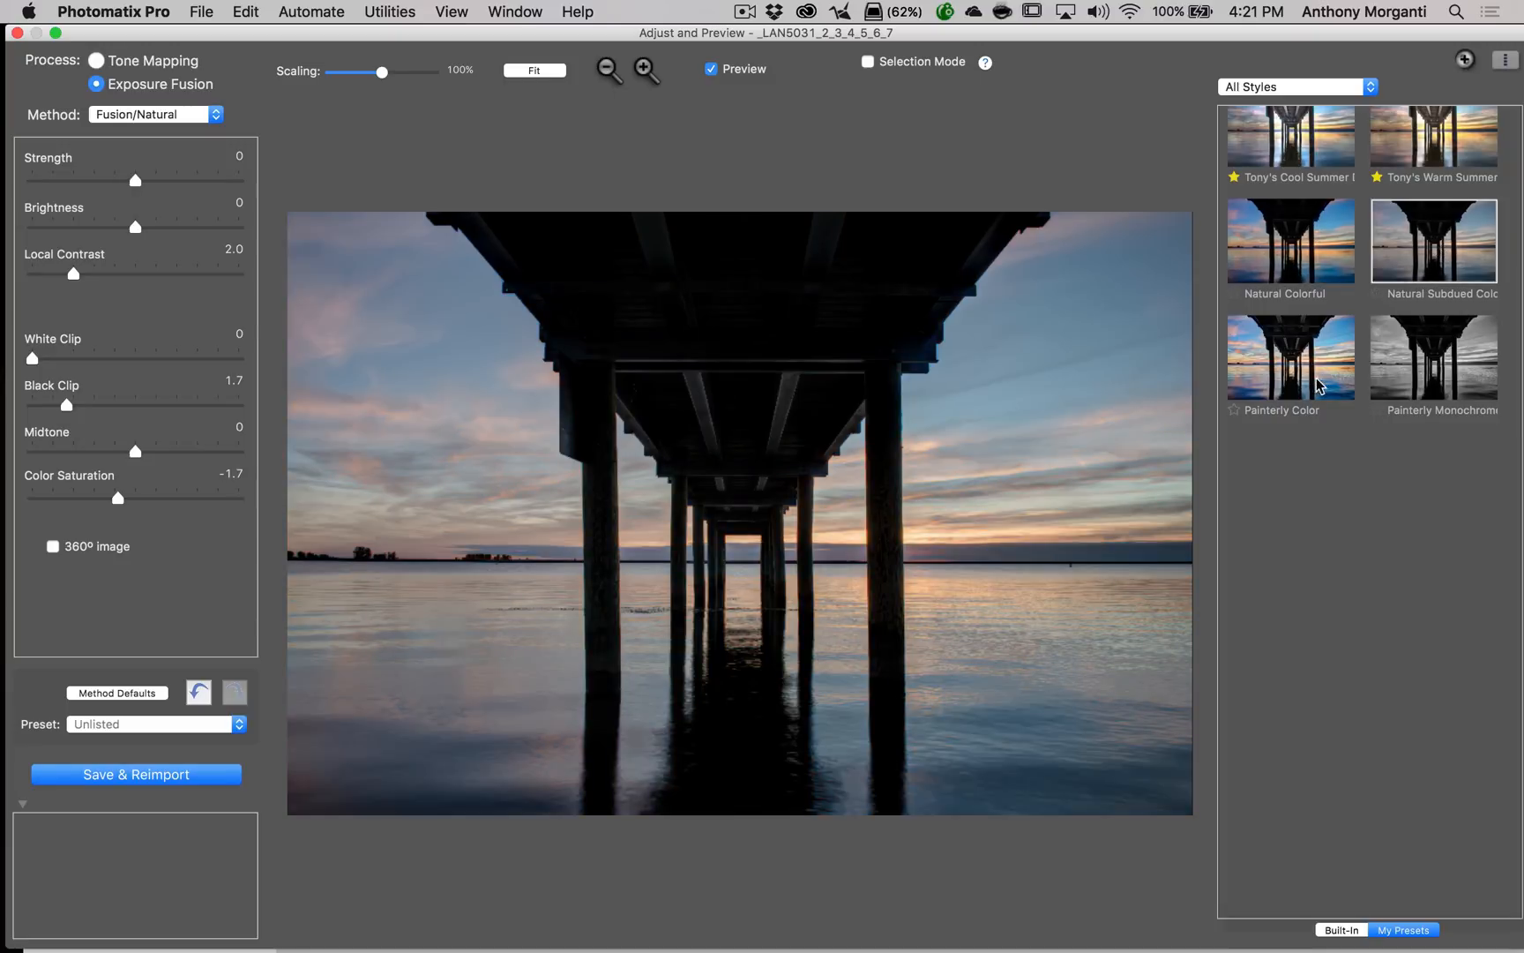
{"action": "left_click", "coordinate": [1291, 358]}
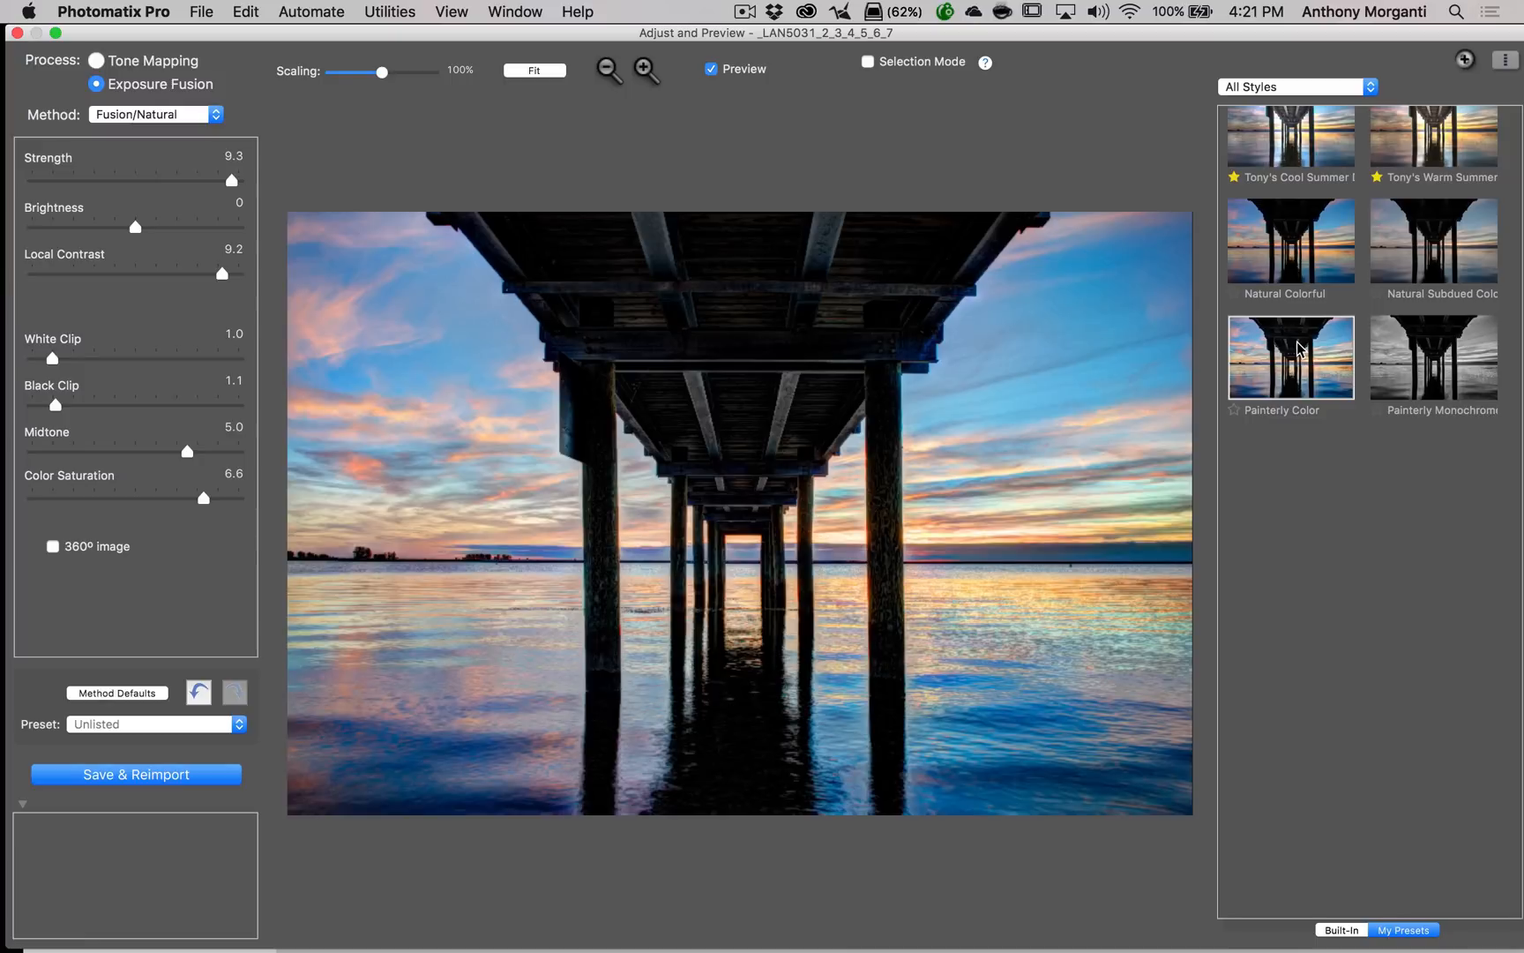
{"action": "left_click", "coordinate": [1432, 358]}
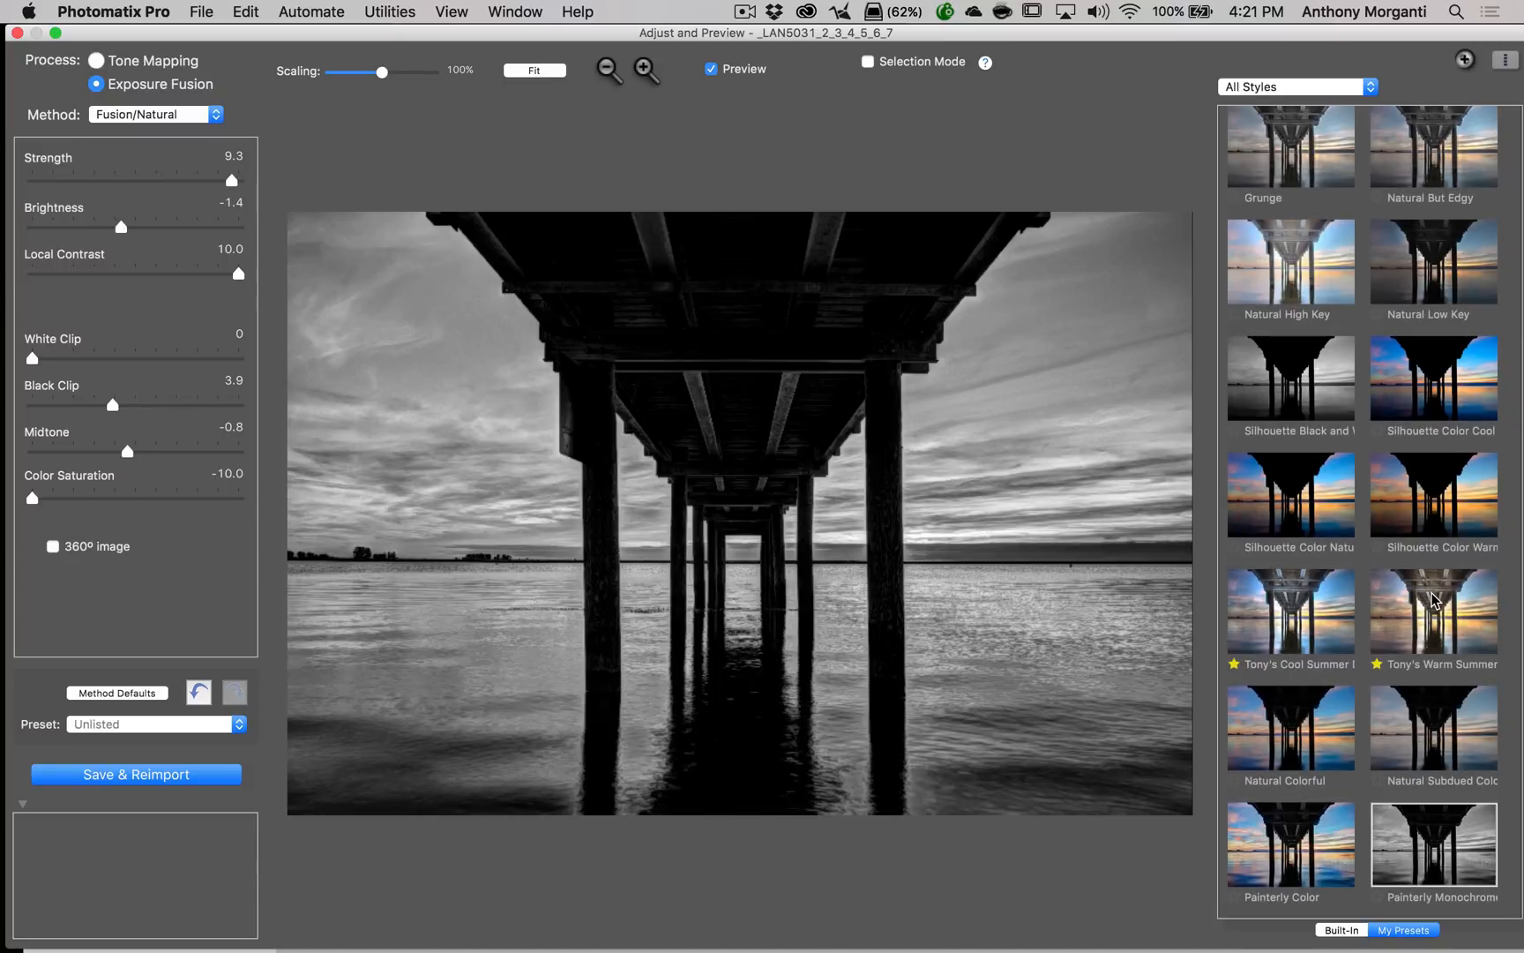
{"action": "left_click", "coordinate": [97, 60]}
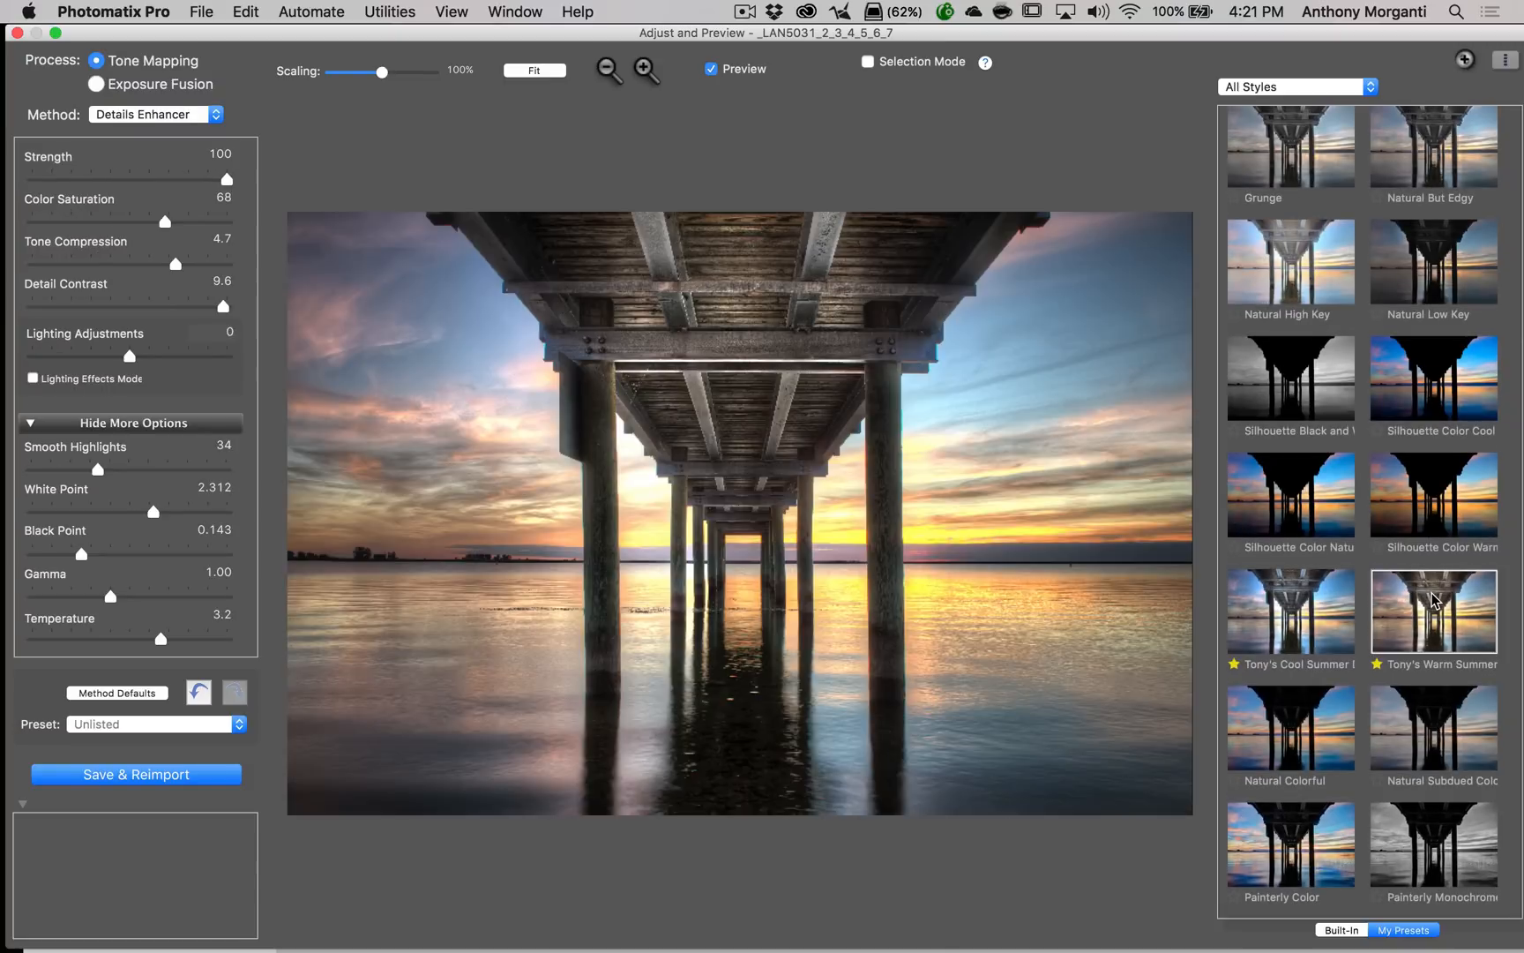